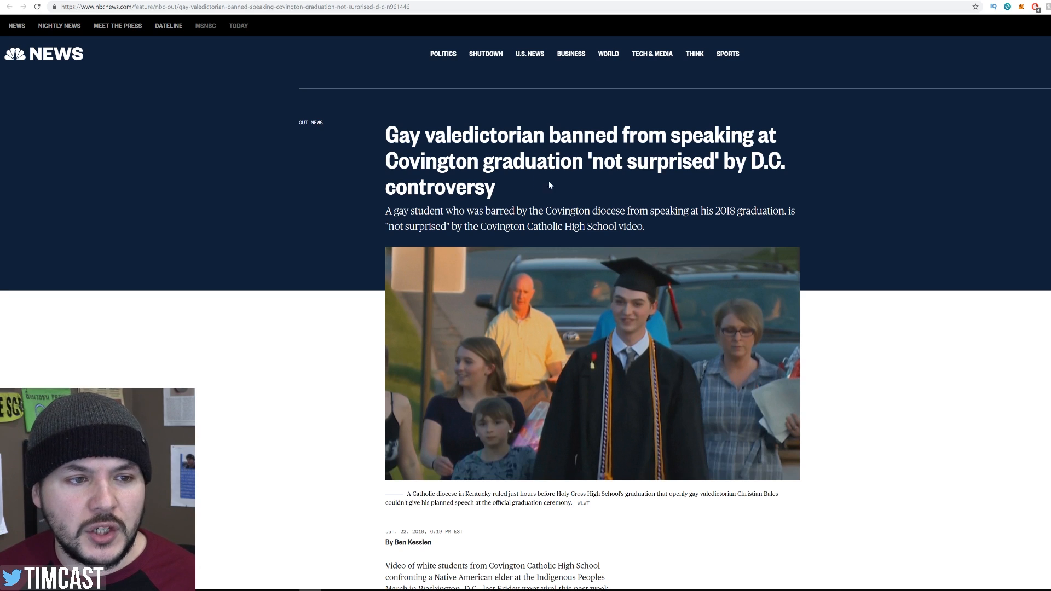
{"action": "mouse_move", "coordinate": [642, 193]}
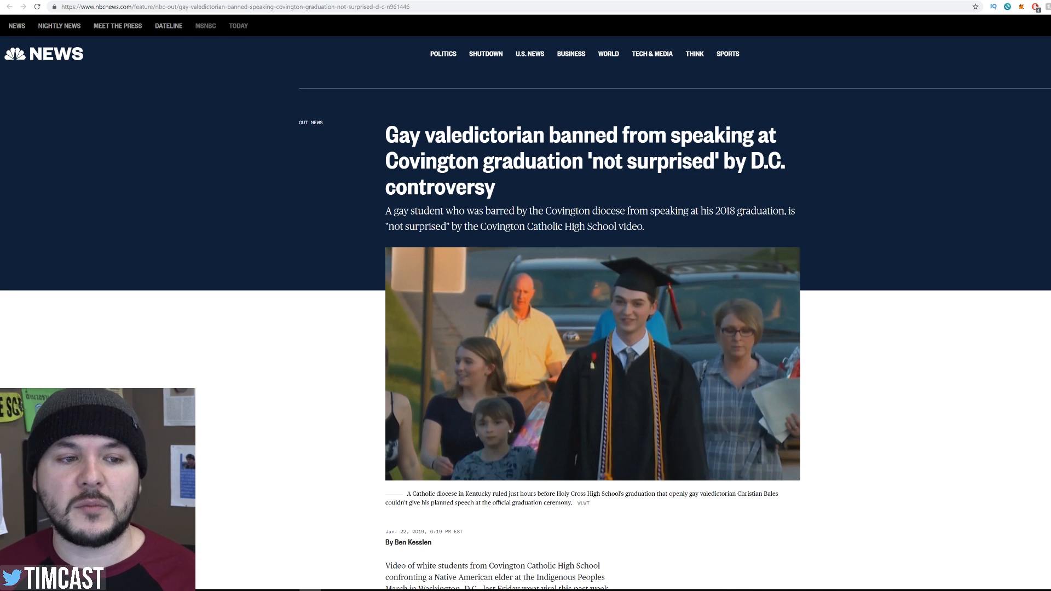
{"action": "mouse_move", "coordinate": [425, 238]}
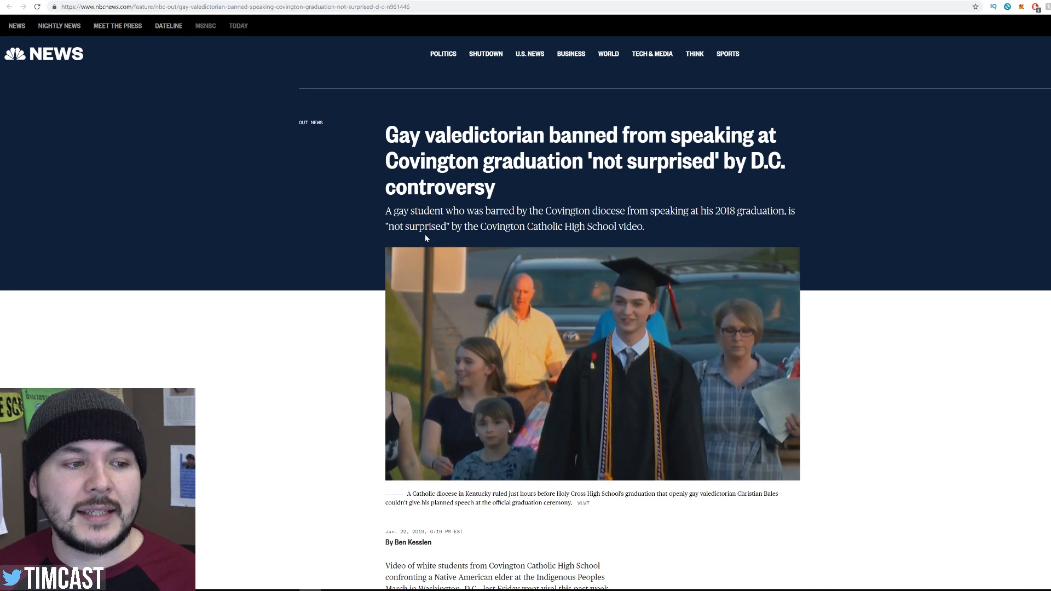
{"action": "mouse_move", "coordinate": [479, 241]}
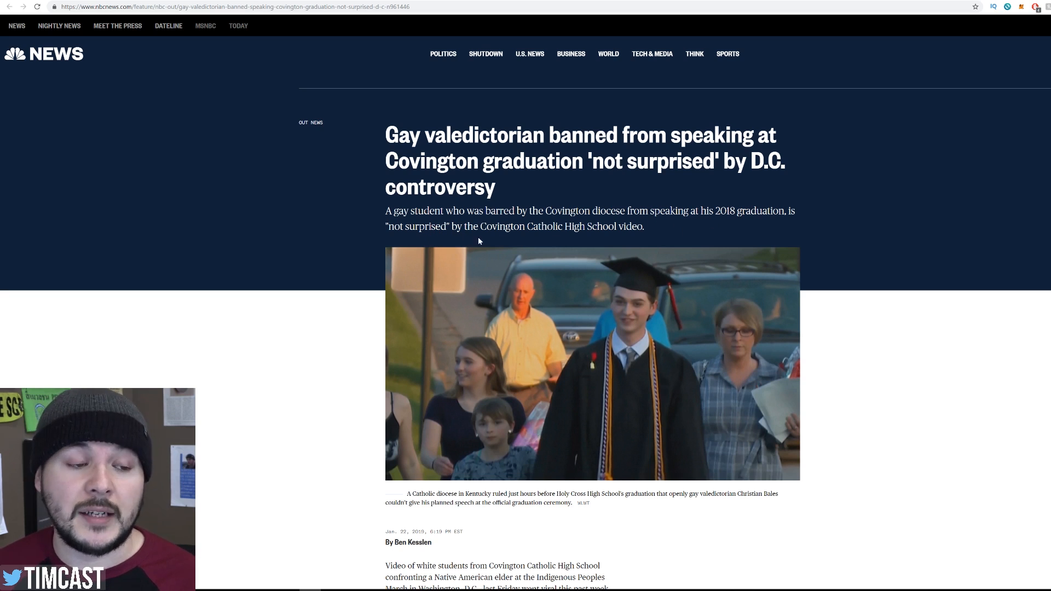
{"action": "mouse_move", "coordinate": [235, 327]}
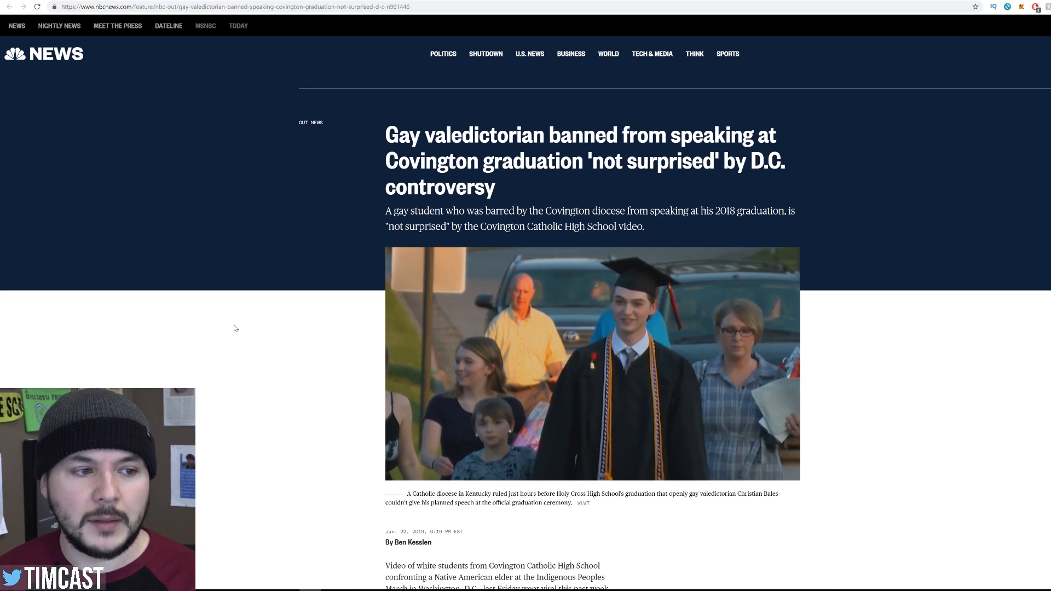
{"action": "mouse_move", "coordinate": [611, 318]}
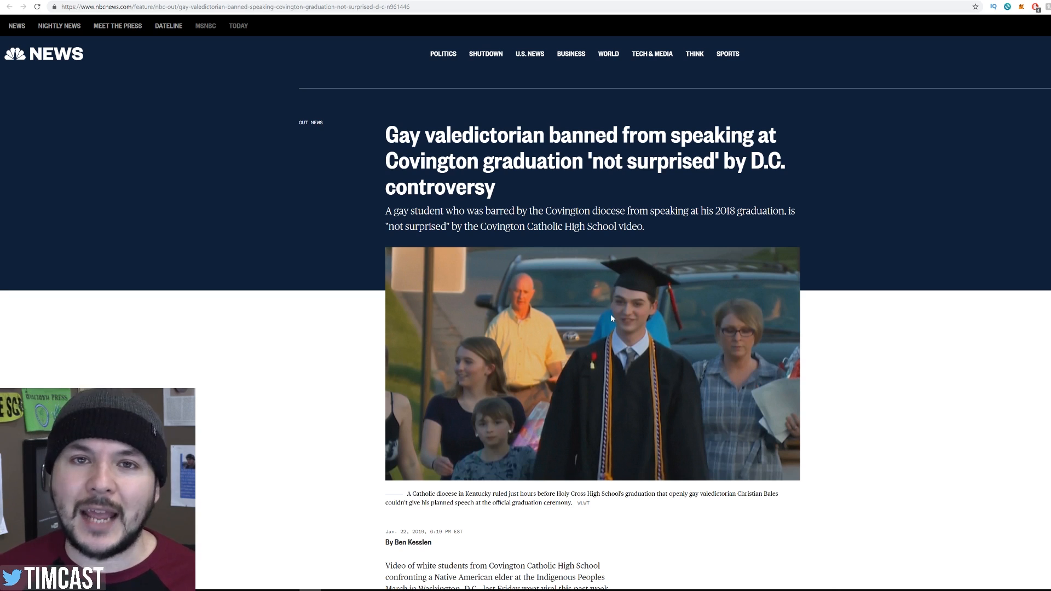
{"action": "mouse_move", "coordinate": [542, 222]}
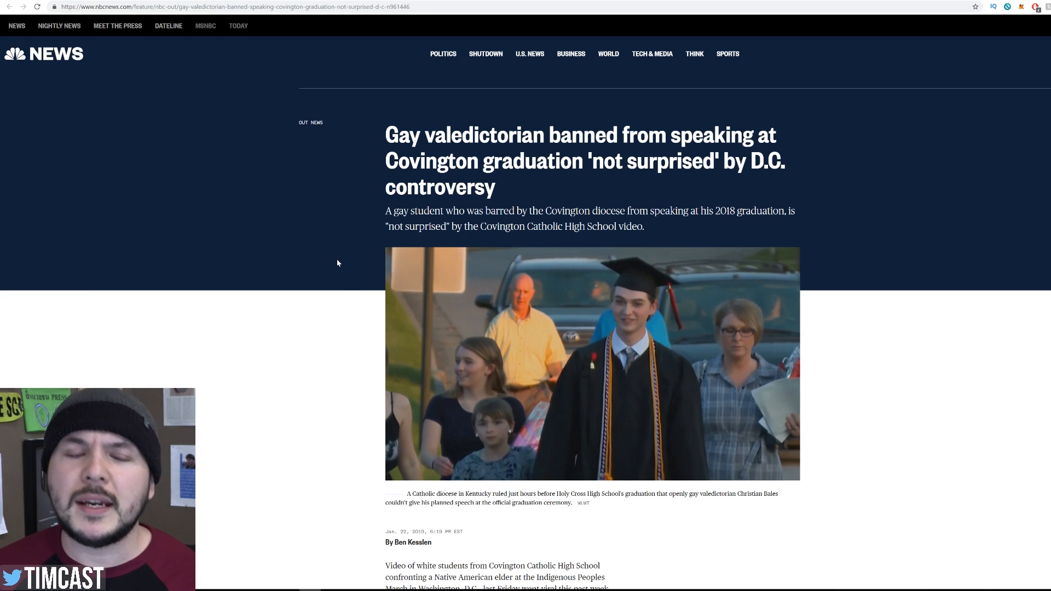
Scroll to the paragraphs on Bales' megaphone speech and his comments on the diocese's decision
{"action": "scroll", "scroll_direction": "down", "scroll_amount": 3}
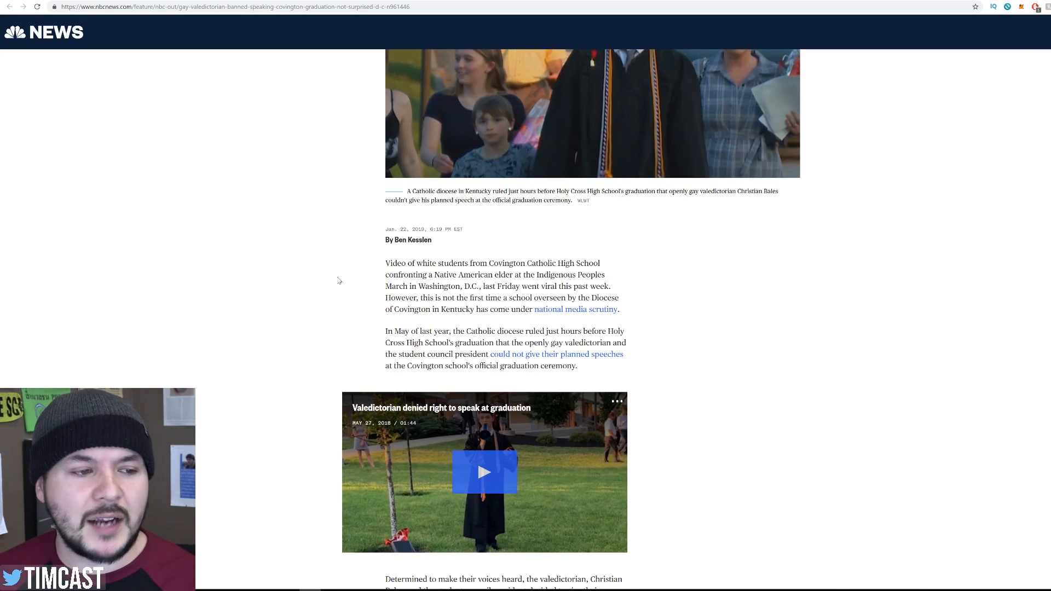
{"action": "scroll", "scroll_direction": "down", "scroll_amount": 3}
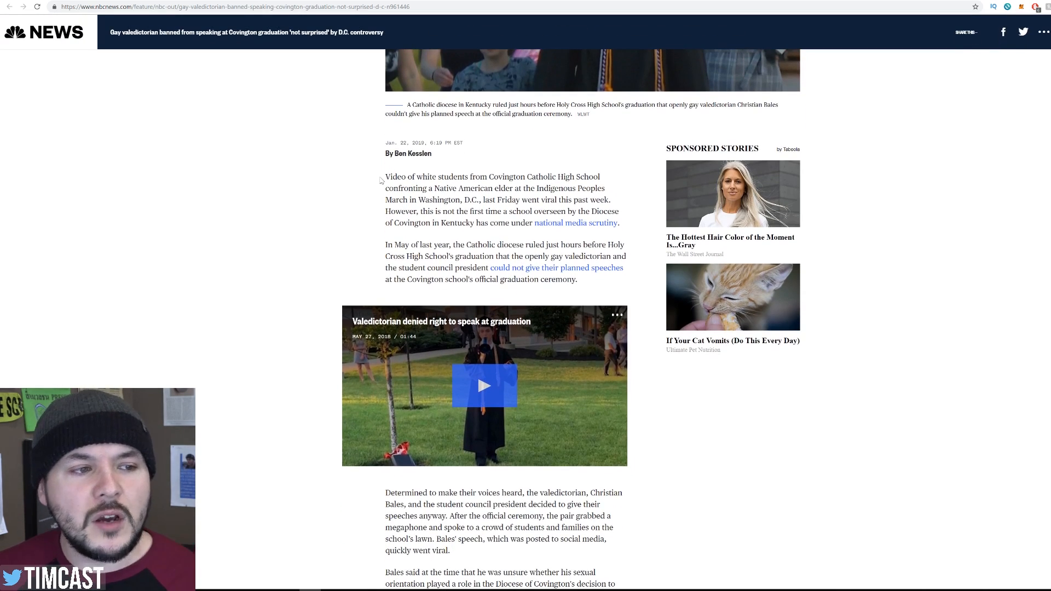
{"action": "mouse_move", "coordinate": [348, 189]}
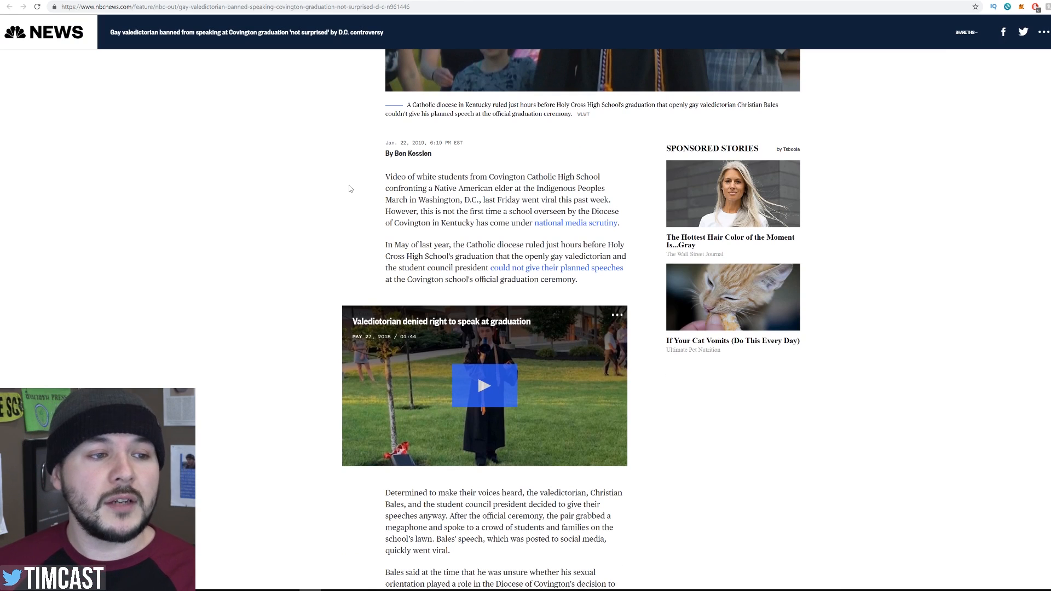
{"action": "scroll", "scroll_direction": "down", "scroll_amount": 3}
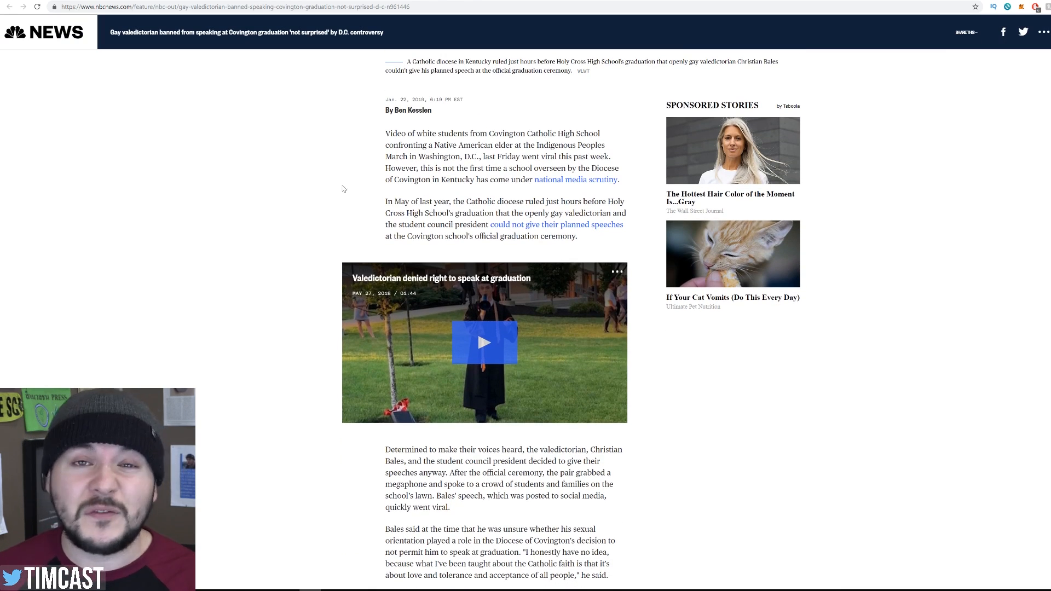
{"action": "mouse_move", "coordinate": [330, 189]}
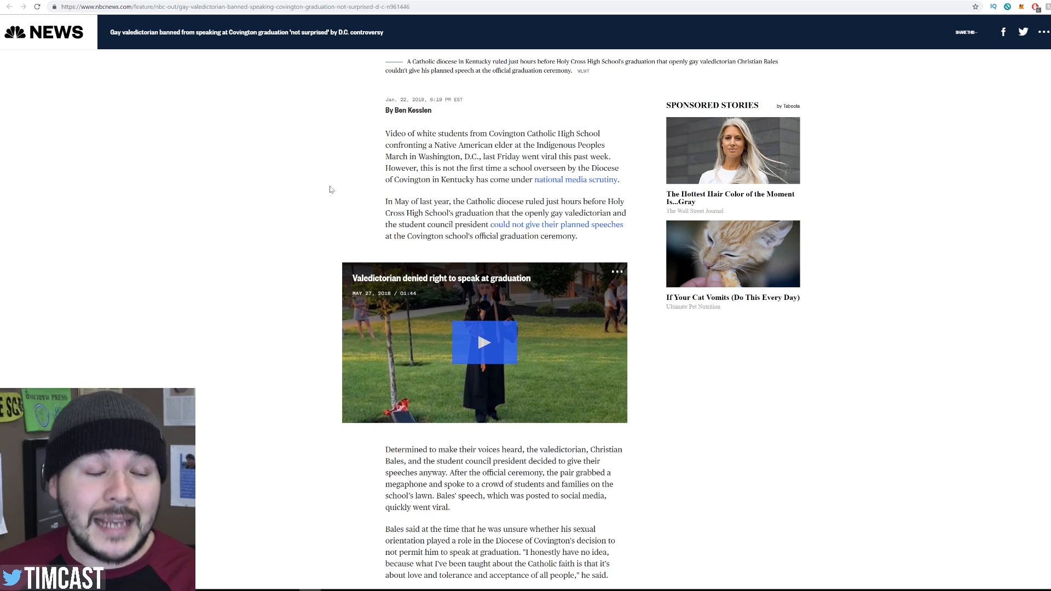
{"action": "mouse_move", "coordinate": [353, 205]}
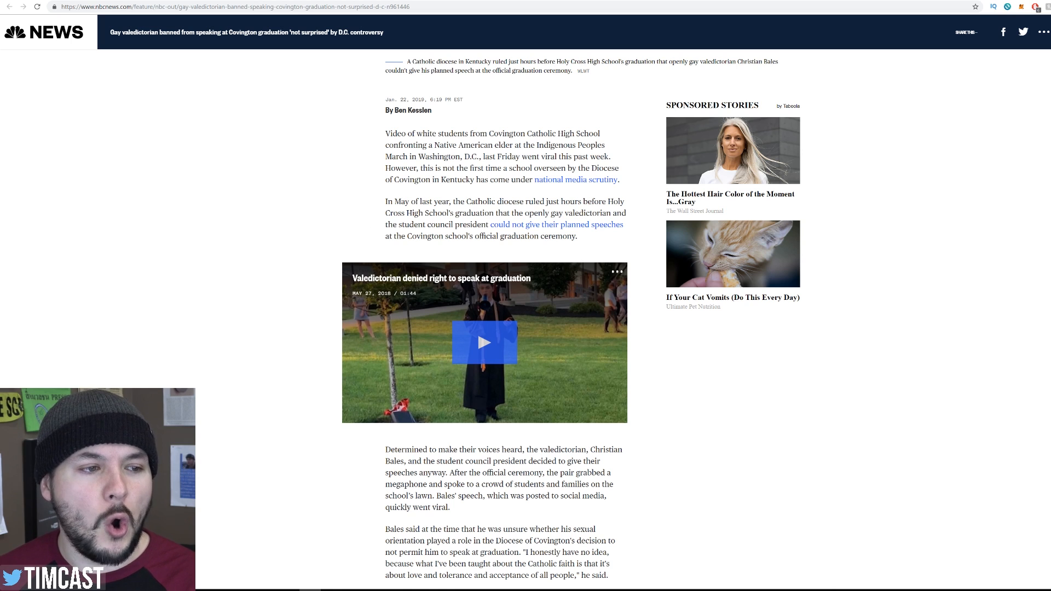
Scroll back to the headline, subheadline and lead graduation photo
{"action": "scroll", "scroll_direction": "up", "scroll_amount": 3}
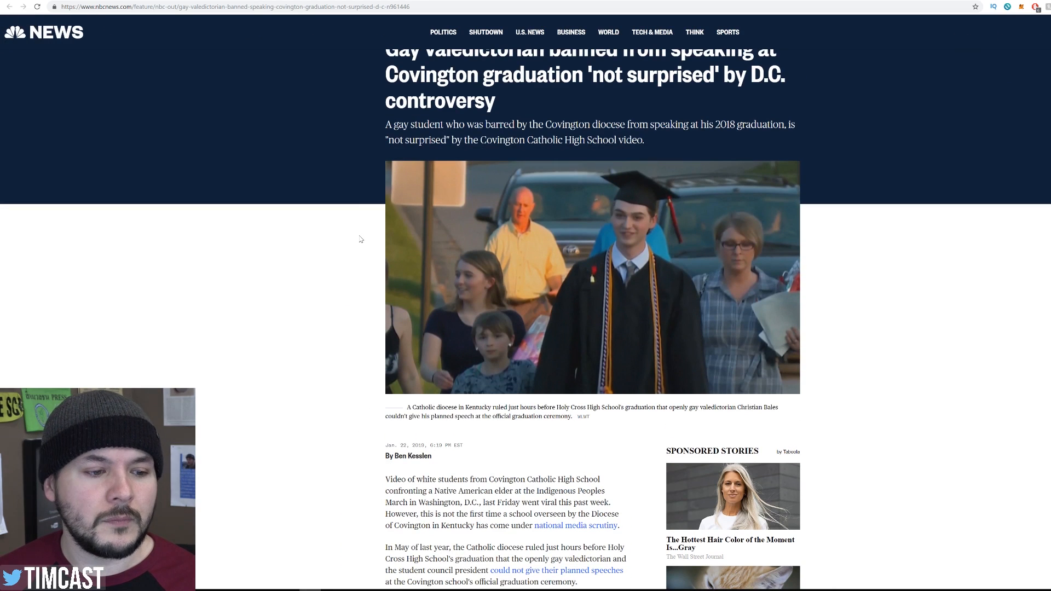
{"action": "scroll", "scroll_direction": "up", "scroll_amount": 3}
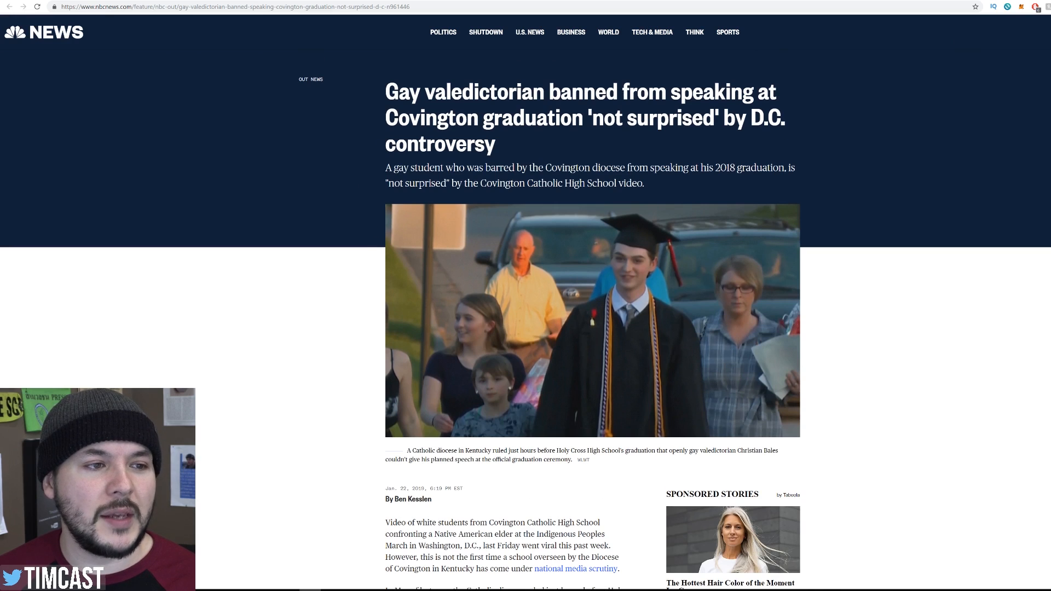
{"action": "mouse_move", "coordinate": [340, 343]}
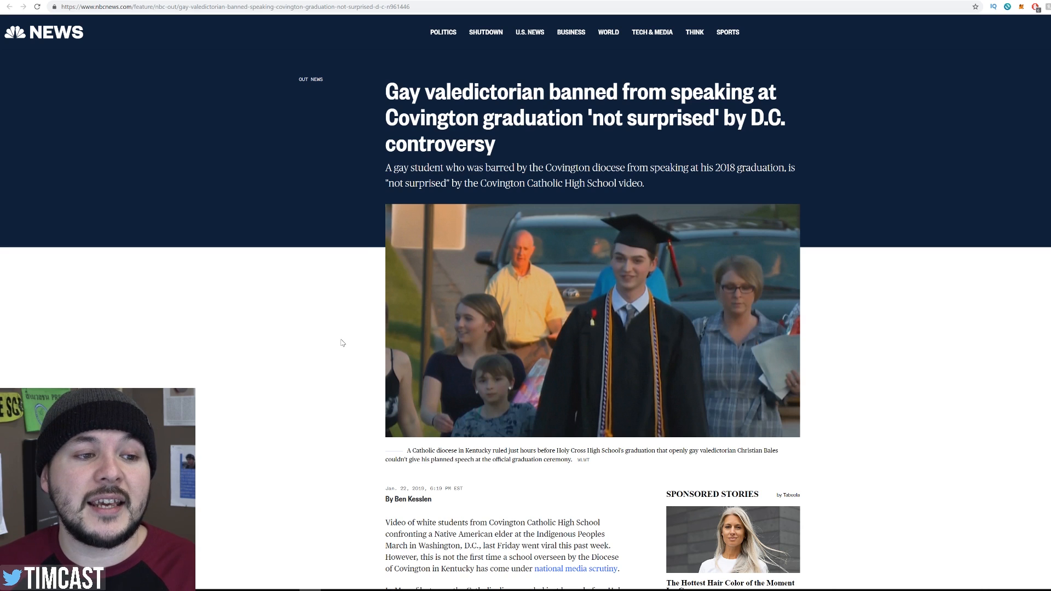
{"action": "double_click", "coordinate": [503, 183]}
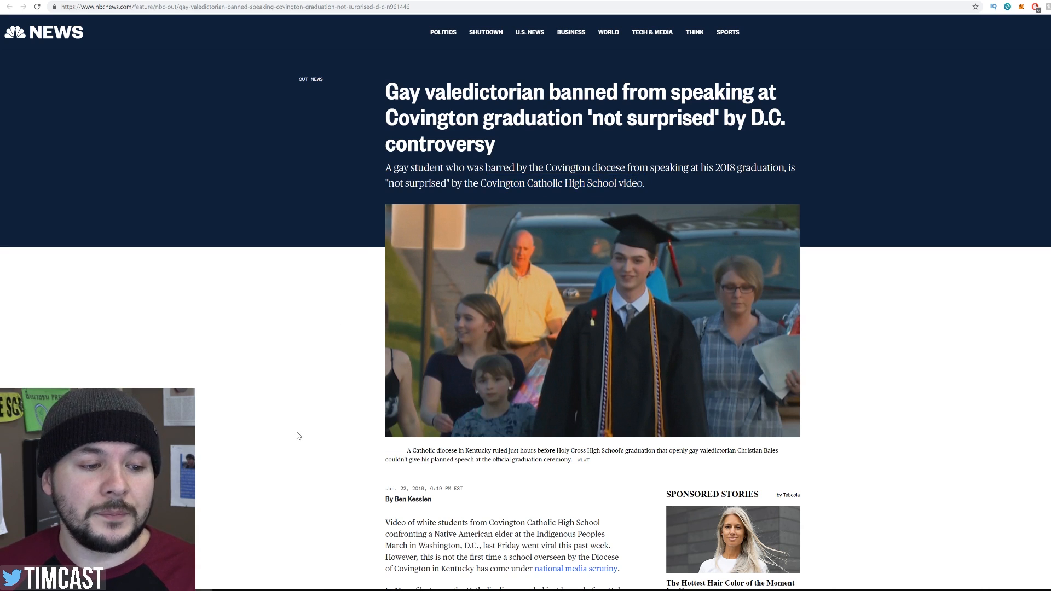
Scroll to the megaphone speech paragraphs, Covington Catholic link and 'not surprised' quote
{"action": "scroll", "scroll_direction": "down", "scroll_amount": 3}
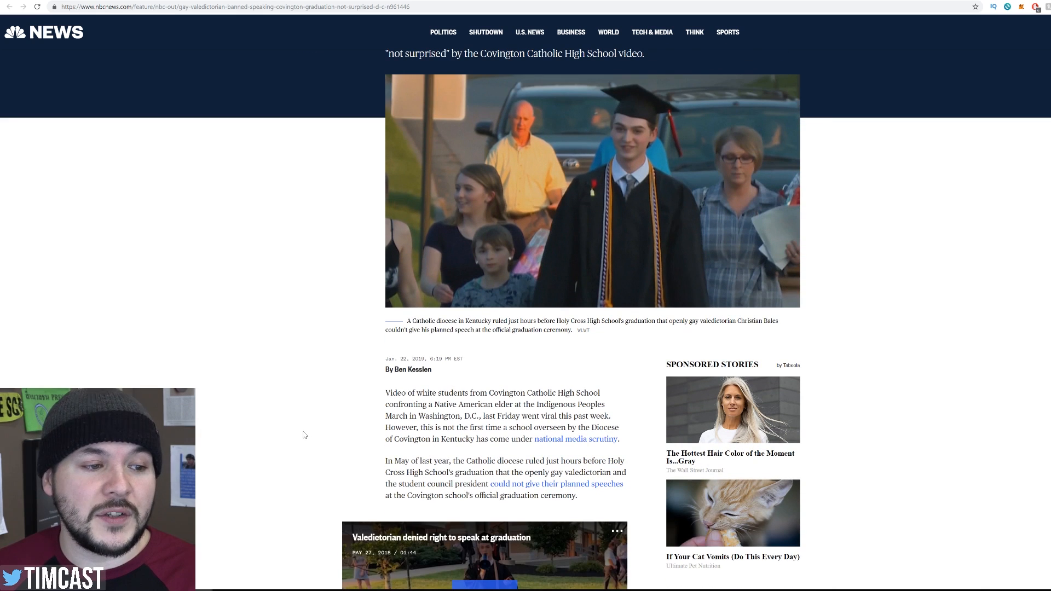
{"action": "scroll", "scroll_direction": "down", "scroll_amount": 3}
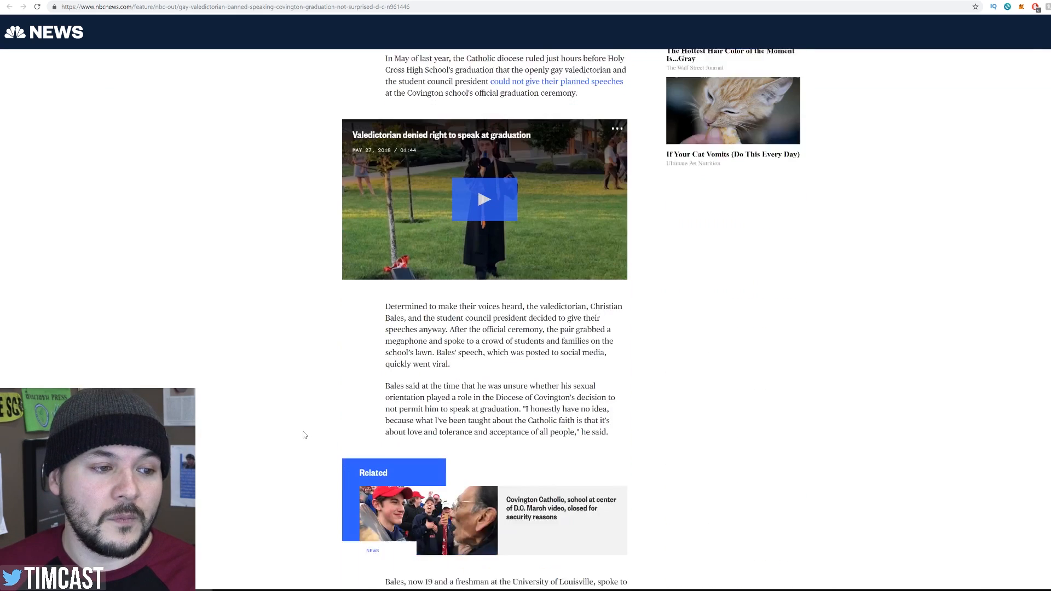
{"action": "scroll", "scroll_direction": "down", "scroll_amount": 3}
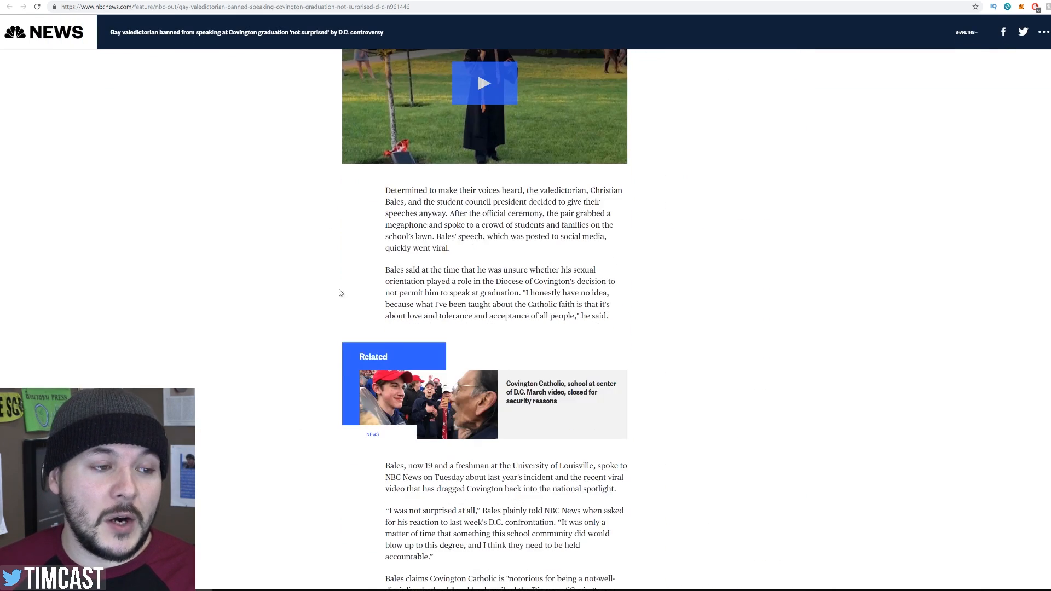
{"action": "mouse_move", "coordinate": [355, 216]}
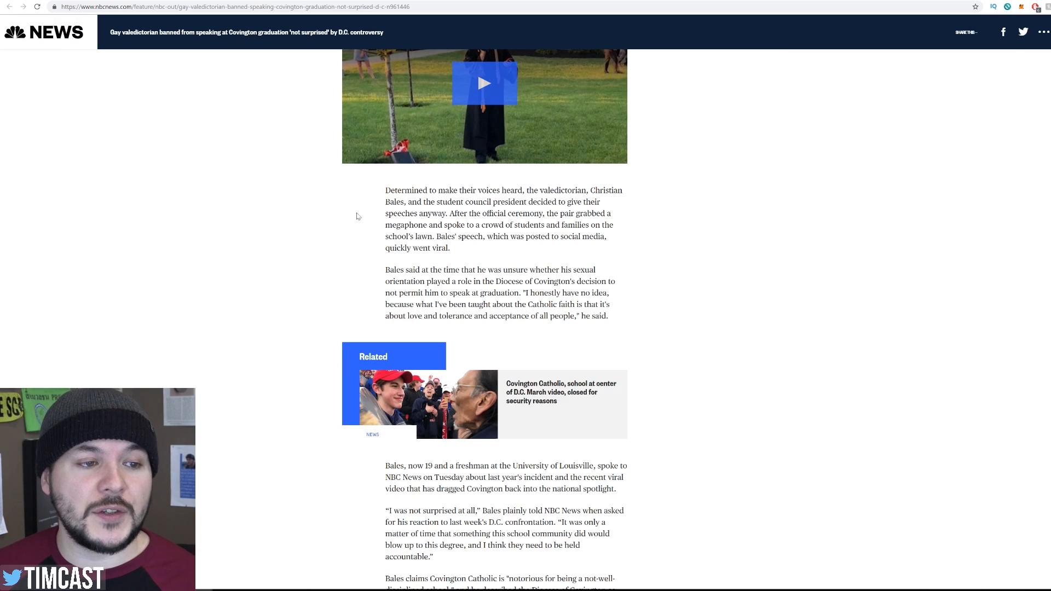
{"action": "mouse_move", "coordinate": [355, 200]}
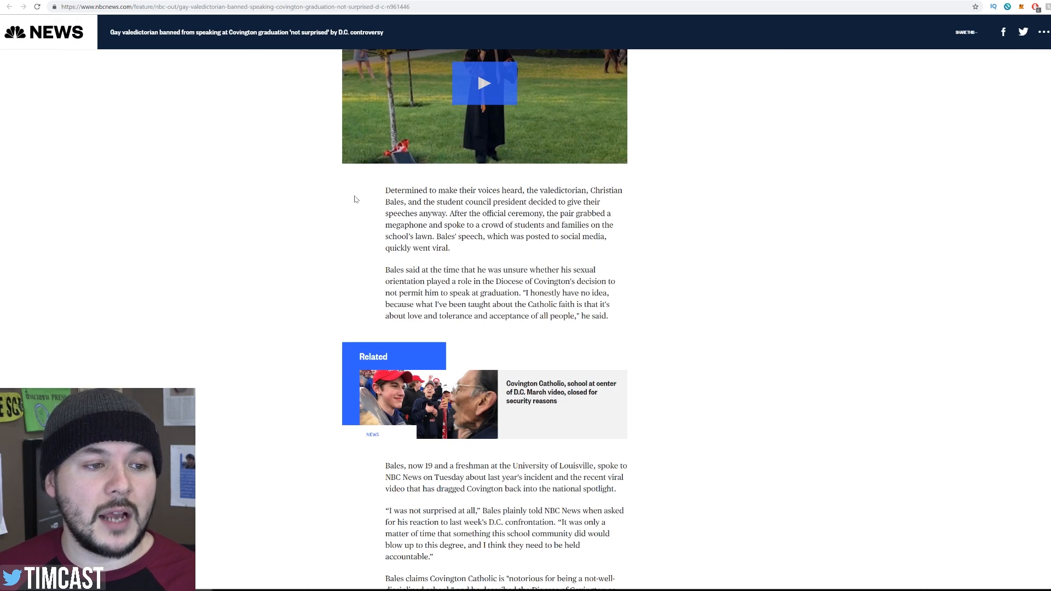
{"action": "mouse_move", "coordinate": [351, 214]}
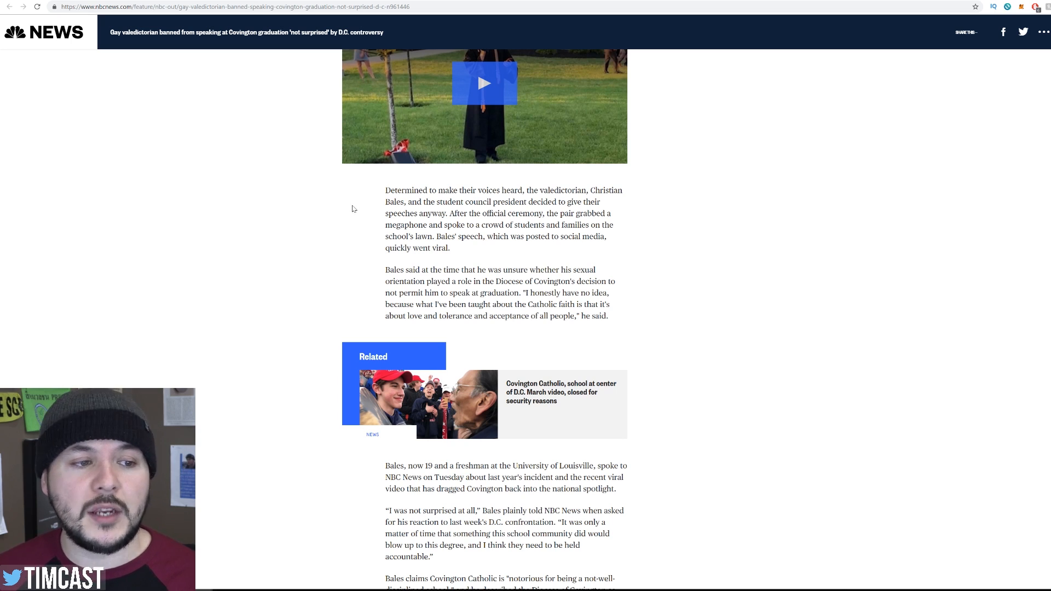
{"action": "mouse_move", "coordinate": [354, 250]}
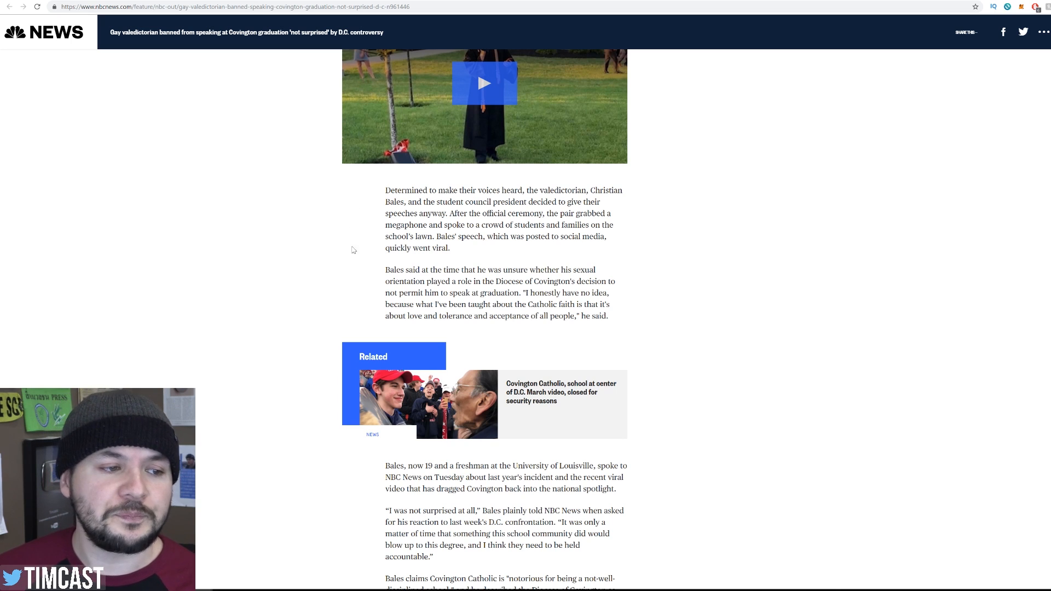
{"action": "mouse_move", "coordinate": [361, 277]}
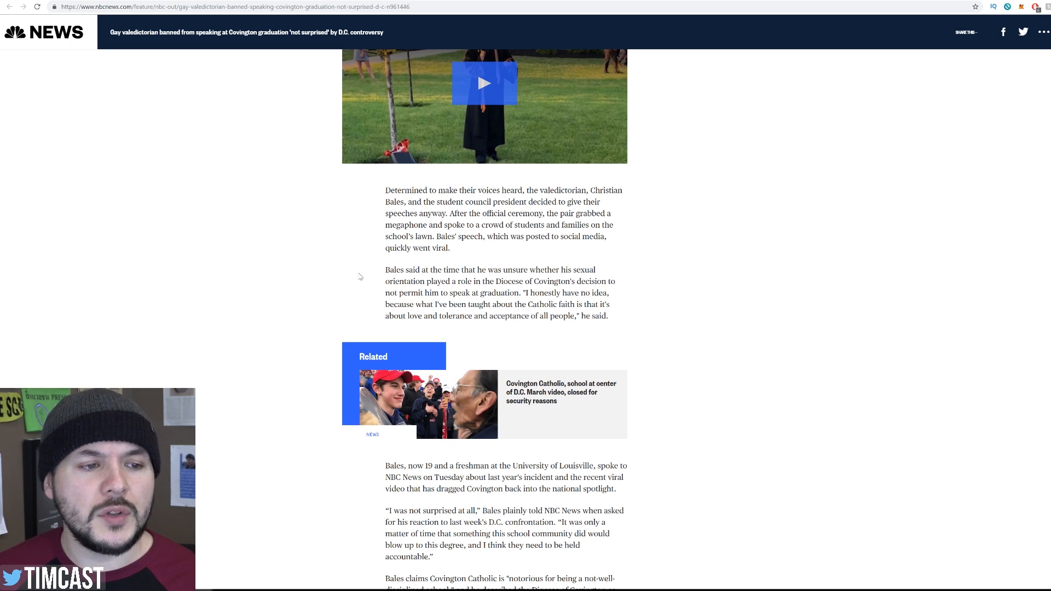
{"action": "mouse_move", "coordinate": [375, 282]}
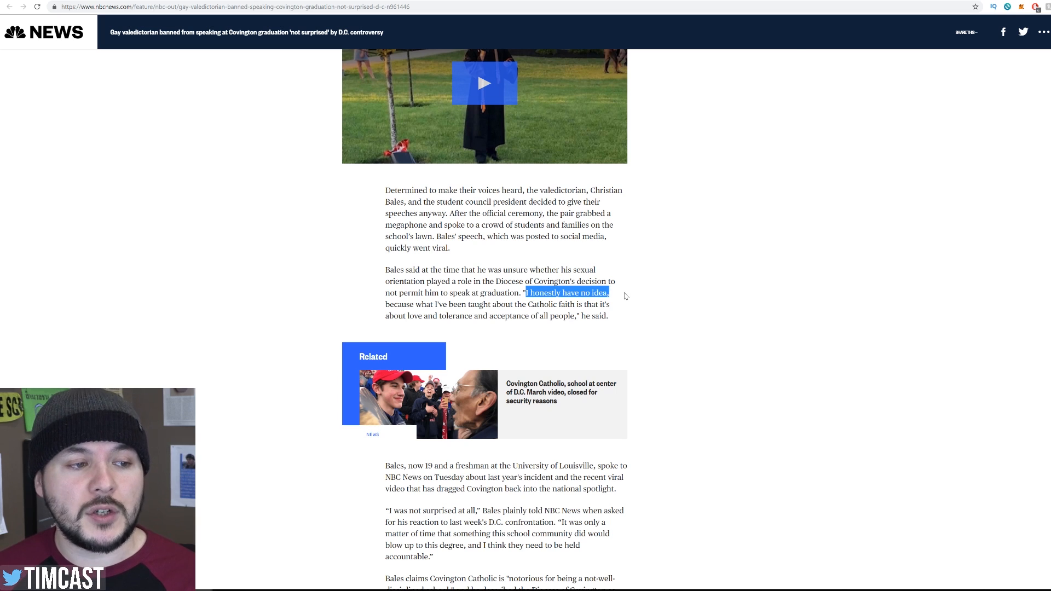
Clear the highlight from the 'I honestly have no idea' quote so the paragraph reads plainly
{"action": "scroll", "scroll_direction": "up", "scroll_amount": 3}
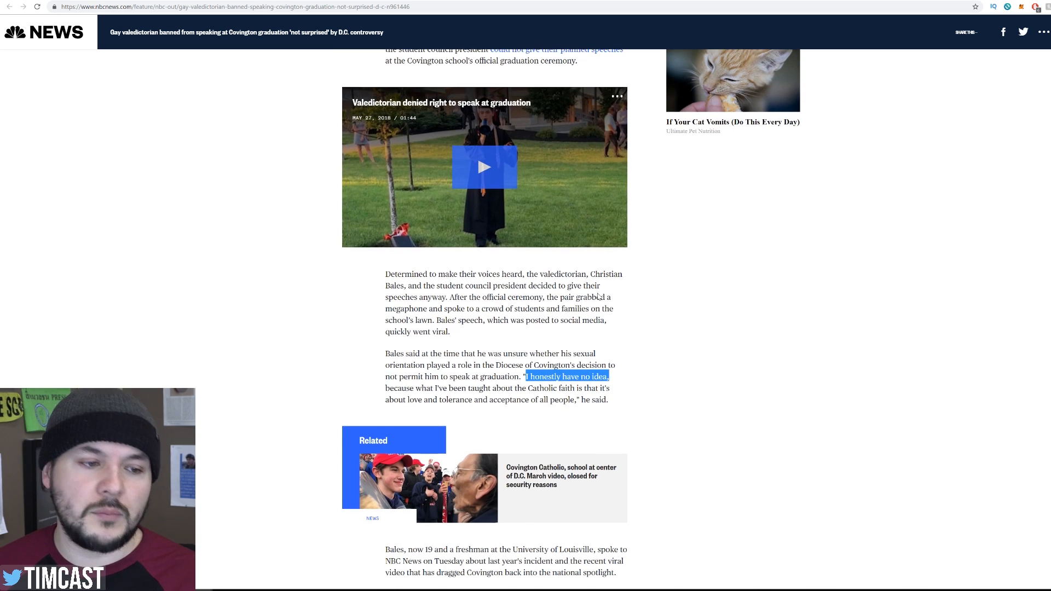
{"action": "scroll", "scroll_direction": "down", "scroll_amount": 3}
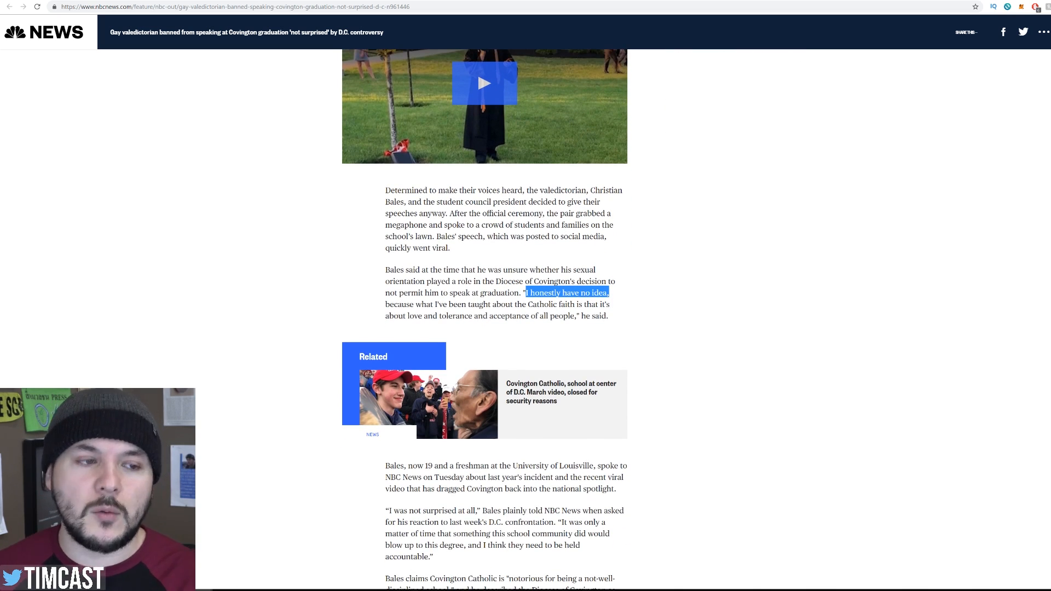
{"action": "left_click", "coordinate": [618, 303]}
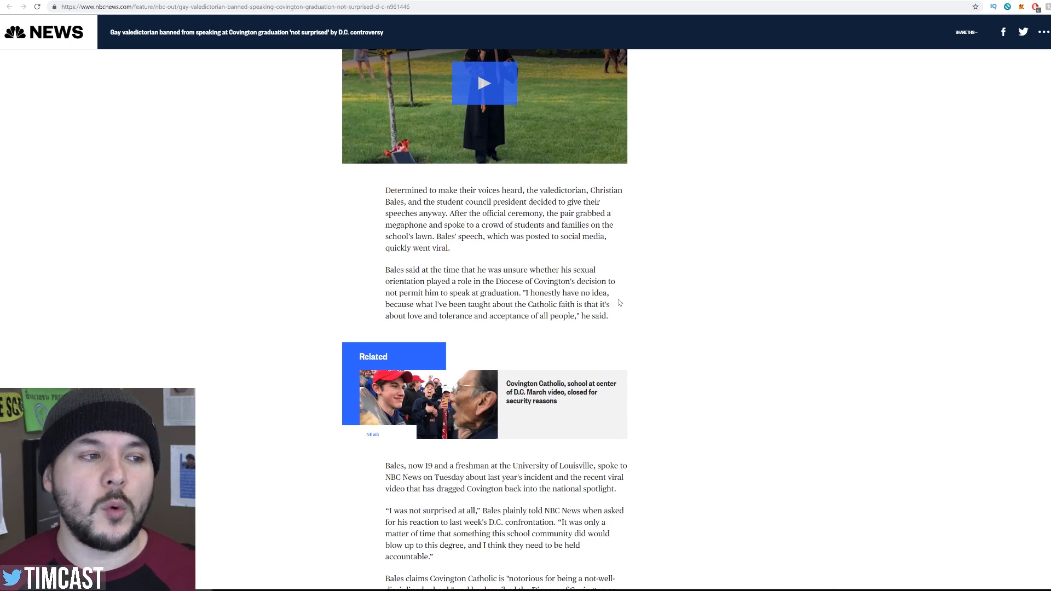
{"action": "mouse_move", "coordinate": [228, 255]}
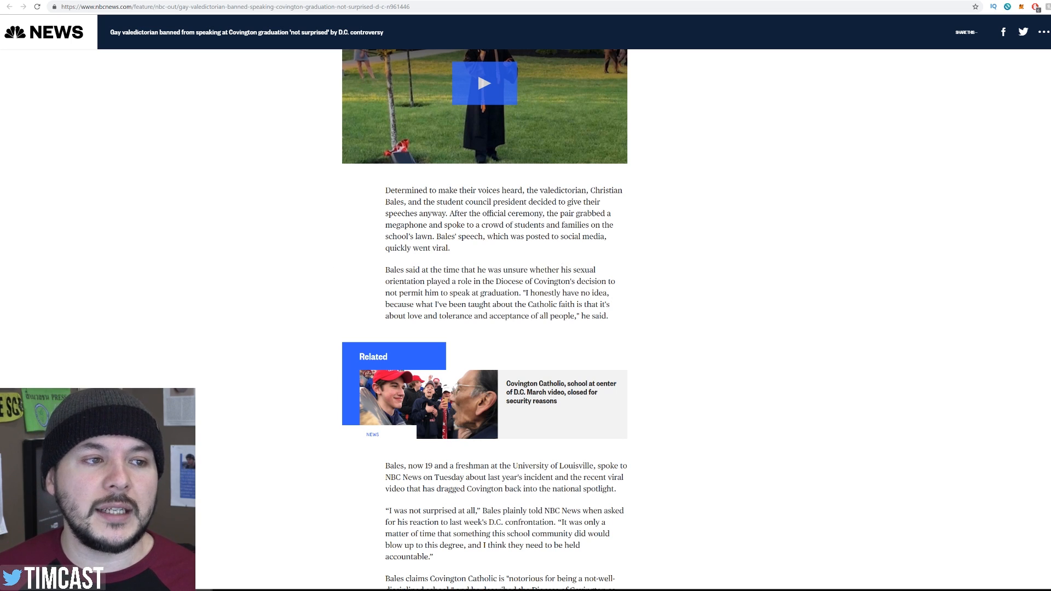
{"action": "double_click", "coordinate": [534, 293]}
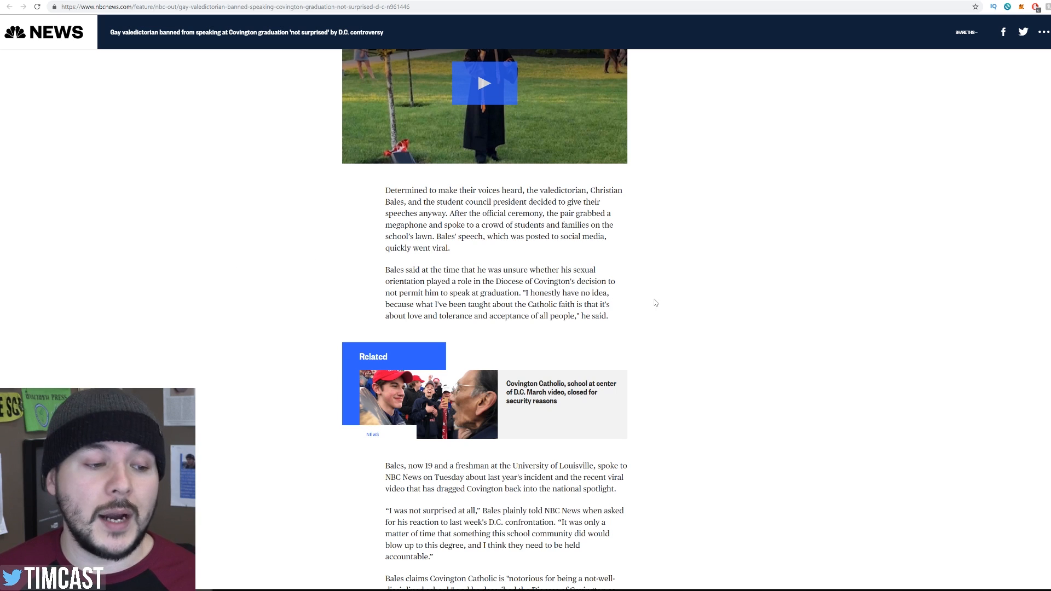
Scroll to the 'not surprised' quote, 'archaic' diocese remarks and the spokesperson's response
{"action": "scroll", "scroll_direction": "down", "scroll_amount": 3}
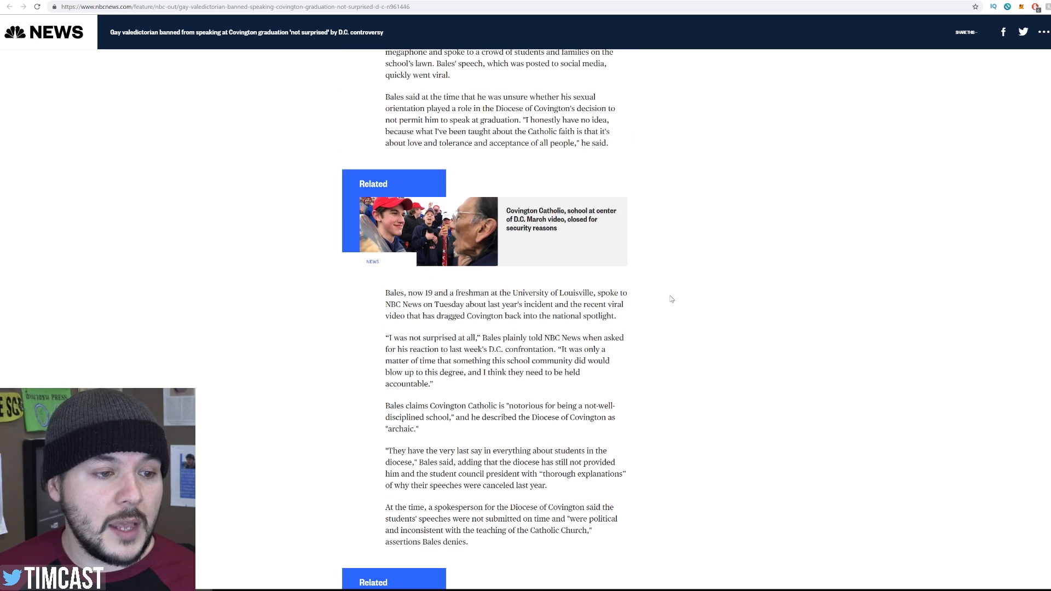
{"action": "mouse_move", "coordinate": [375, 314]}
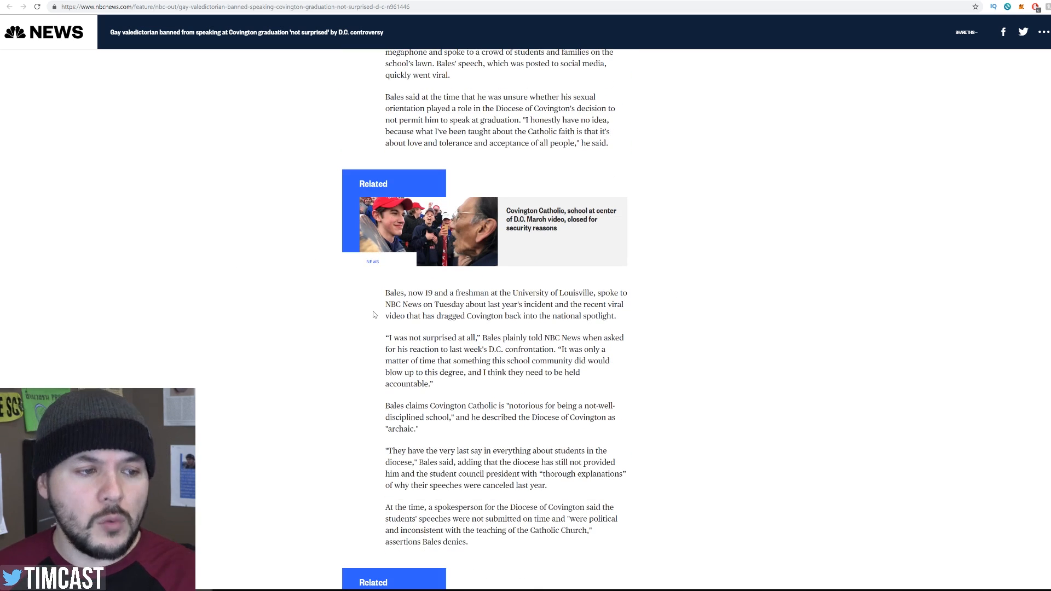
{"action": "scroll", "scroll_direction": "down", "scroll_amount": 3}
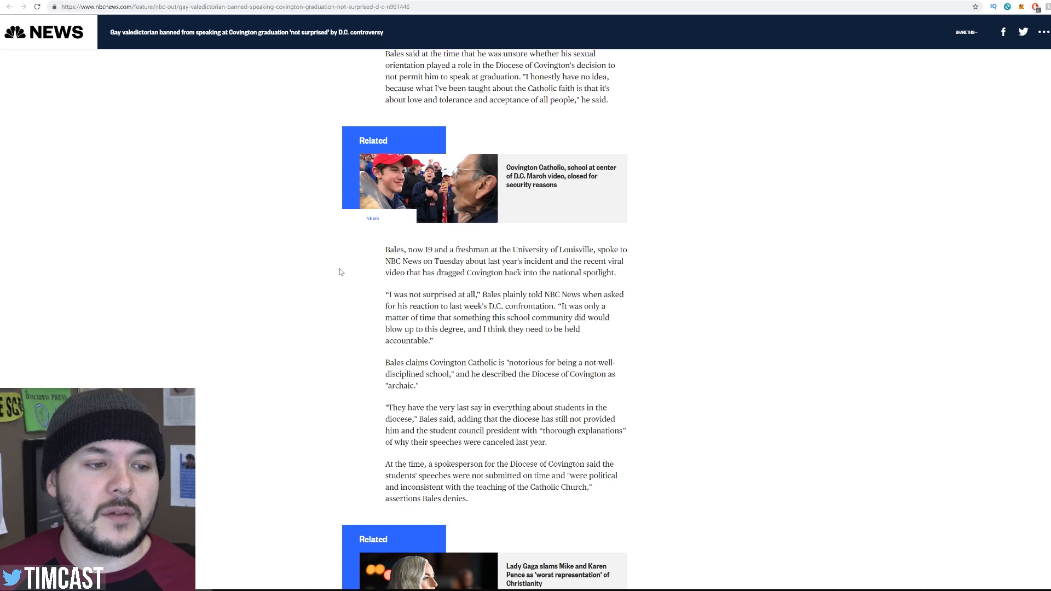
{"action": "scroll", "scroll_direction": "down", "scroll_amount": 3}
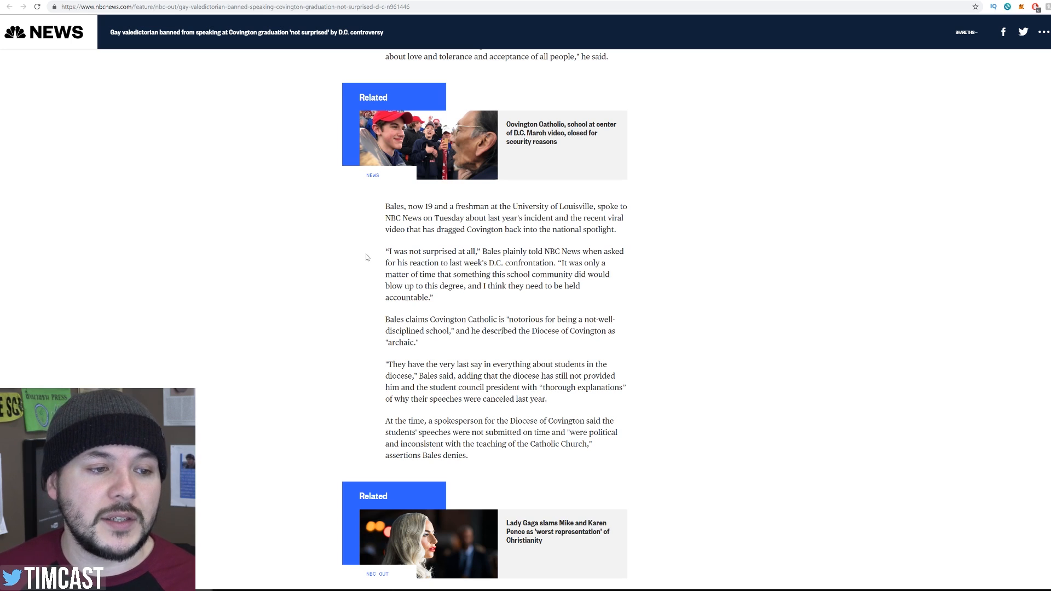
{"action": "mouse_move", "coordinate": [377, 269]}
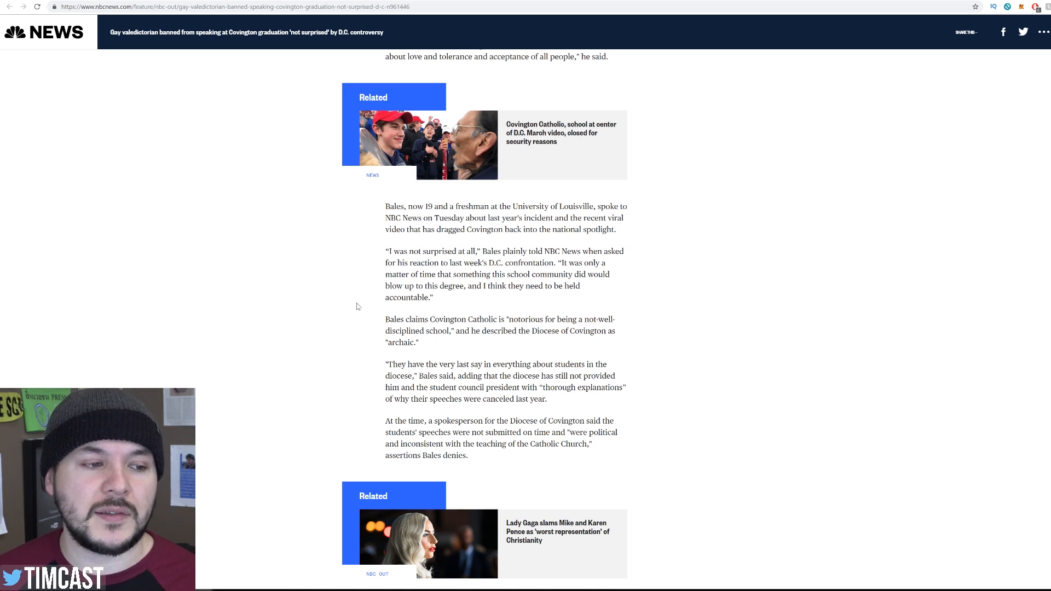
{"action": "mouse_move", "coordinate": [359, 319]}
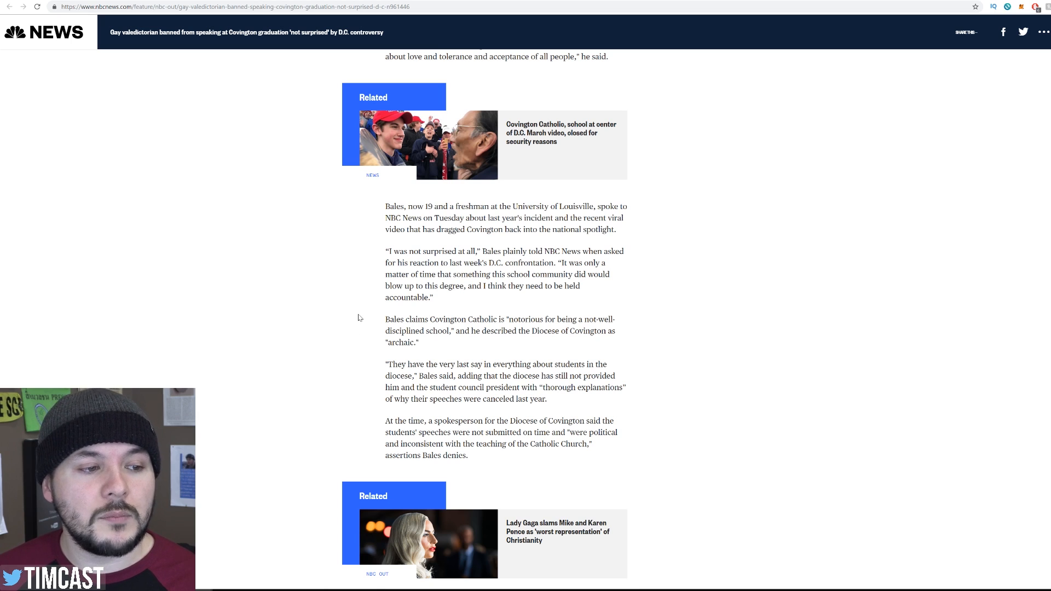
{"action": "mouse_move", "coordinate": [361, 318]}
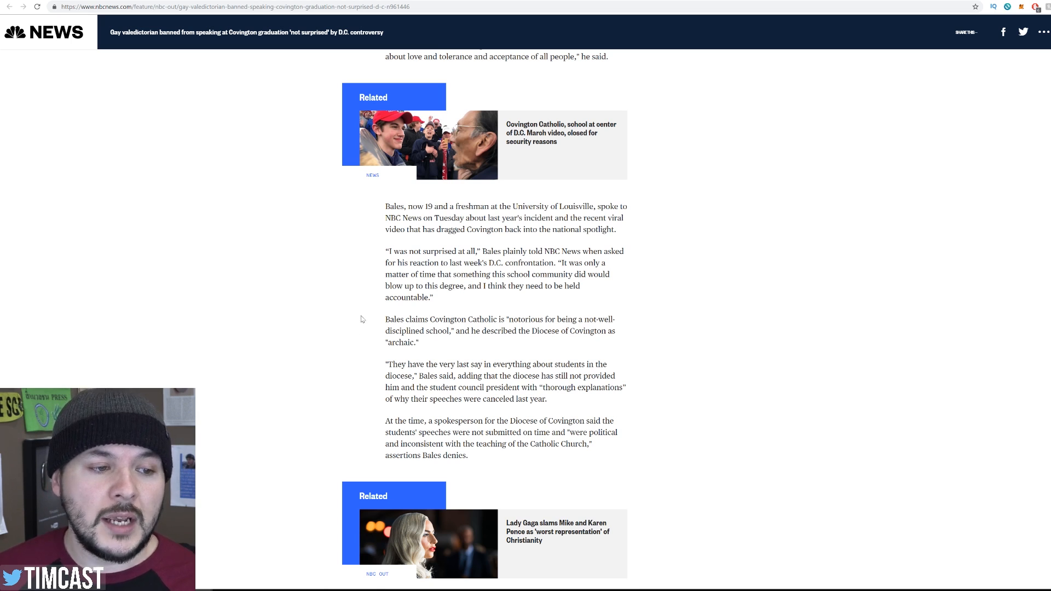
{"action": "scroll", "scroll_direction": "down", "scroll_amount": 3}
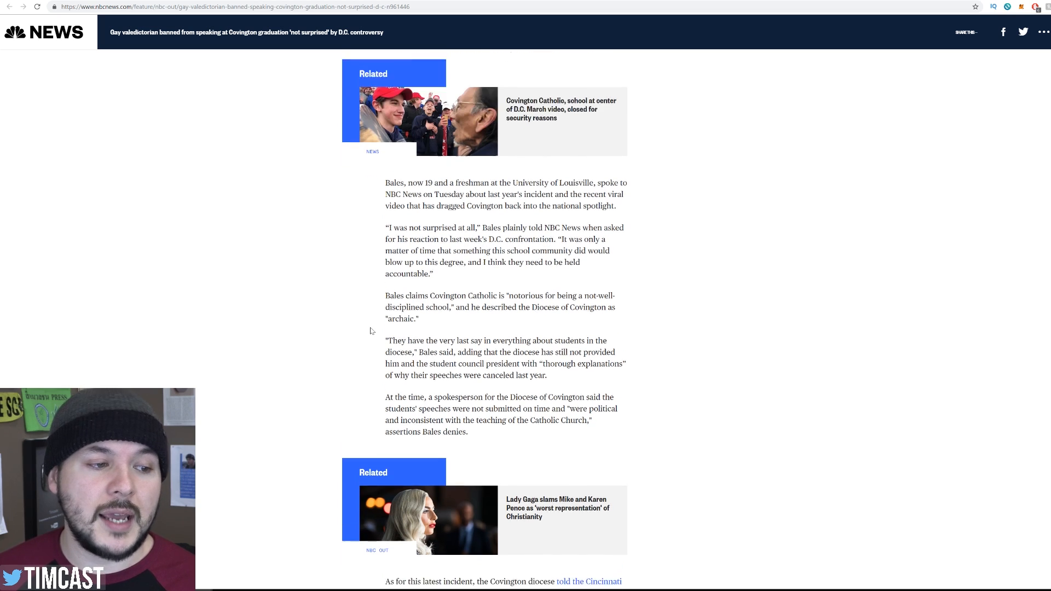
{"action": "scroll", "scroll_direction": "down", "scroll_amount": 3}
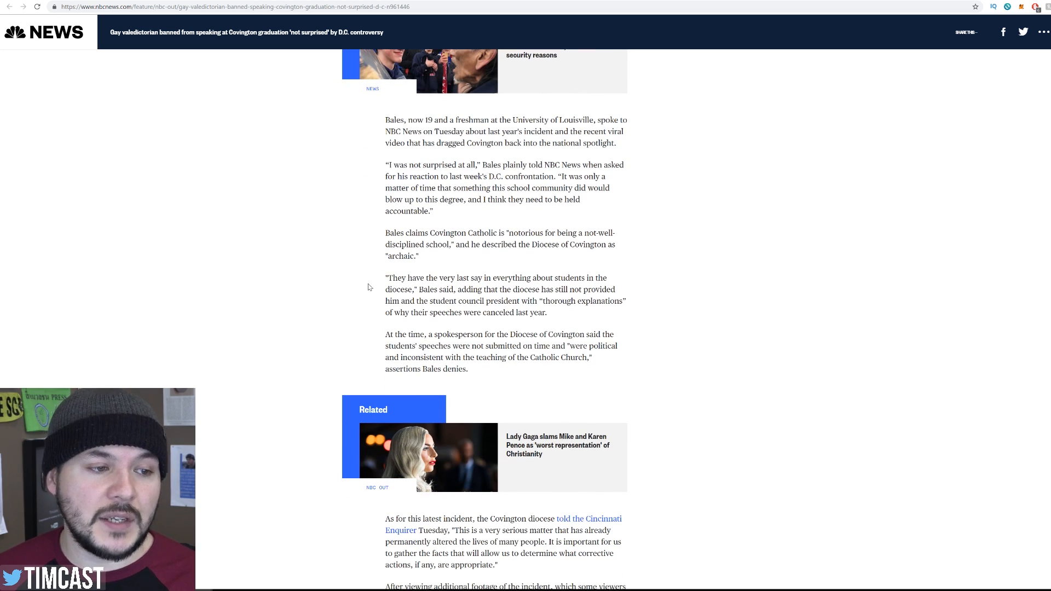
{"action": "mouse_move", "coordinate": [344, 278]}
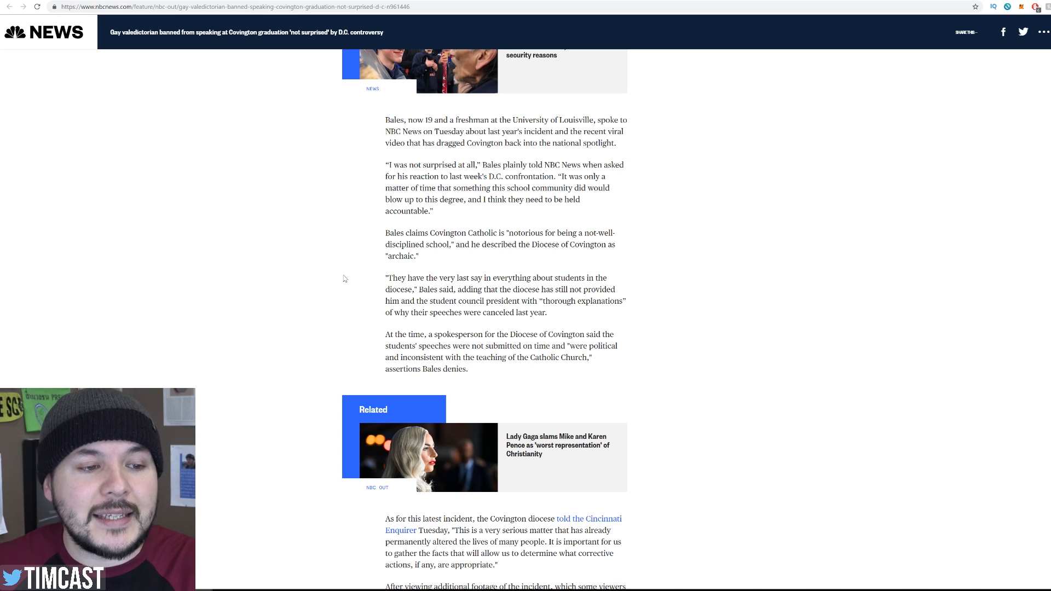
{"action": "mouse_move", "coordinate": [359, 294]}
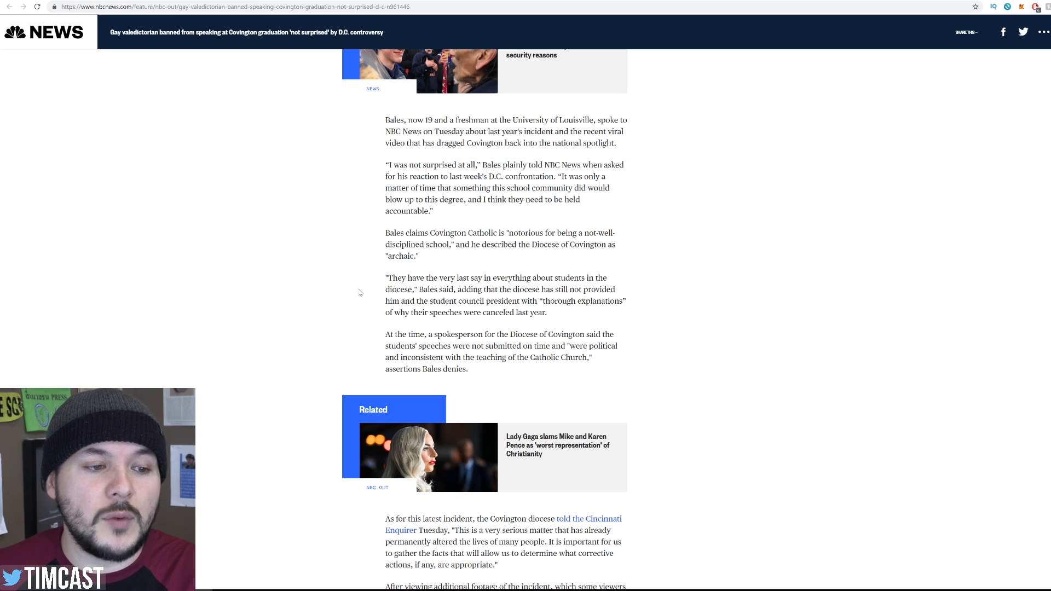
{"action": "mouse_move", "coordinate": [363, 309]}
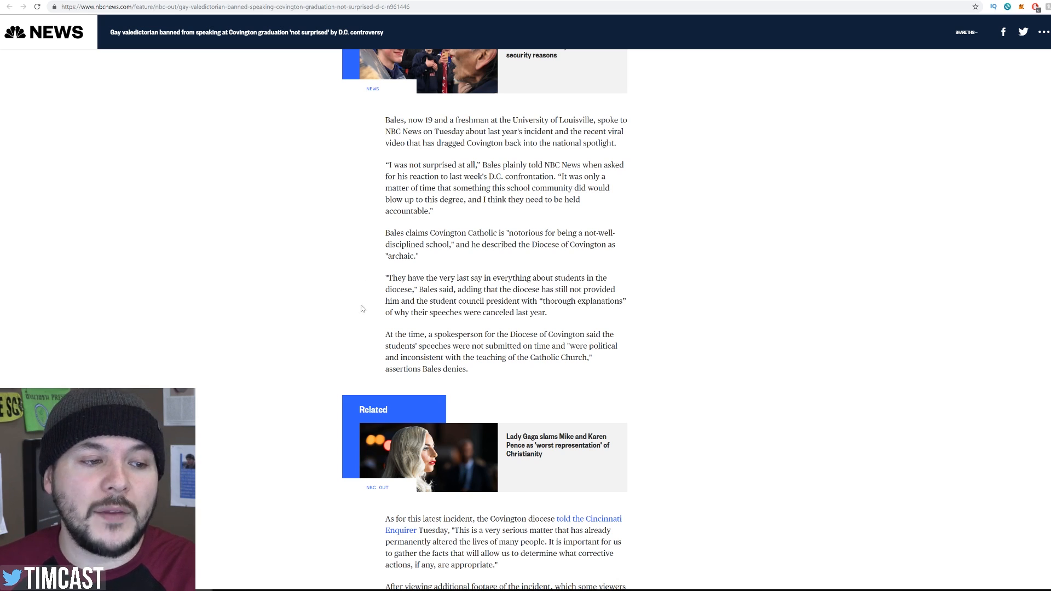
{"action": "scroll", "scroll_direction": "down", "scroll_amount": 3}
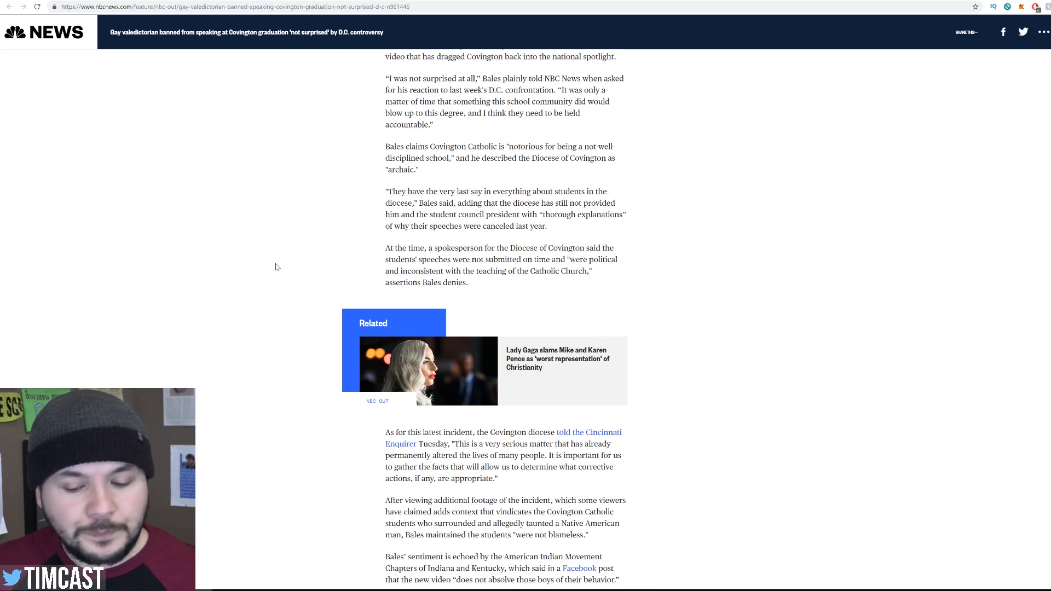
{"action": "mouse_move", "coordinate": [350, 245]}
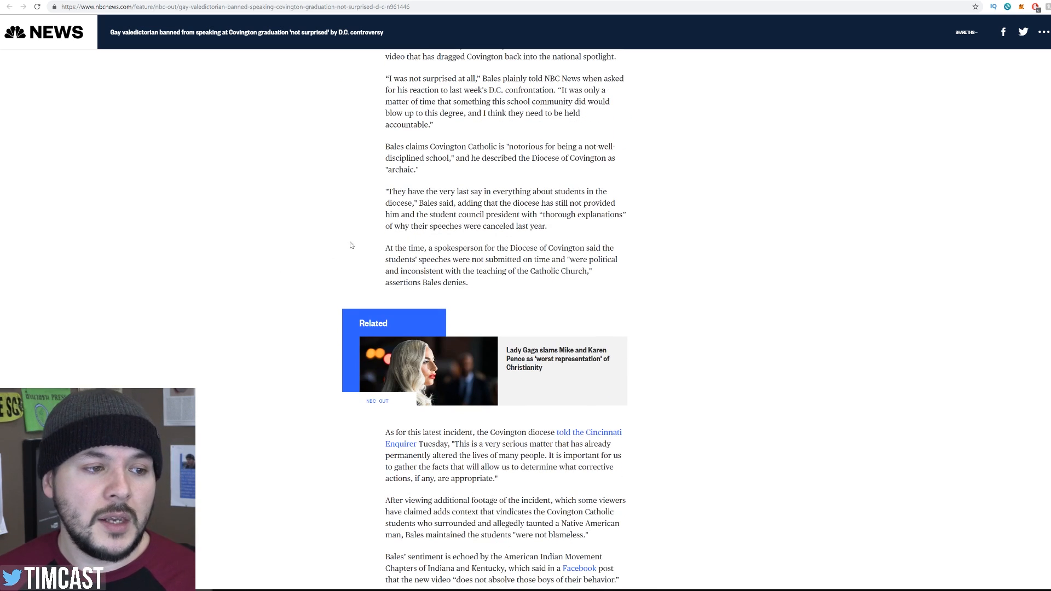
{"action": "mouse_move", "coordinate": [377, 256]}
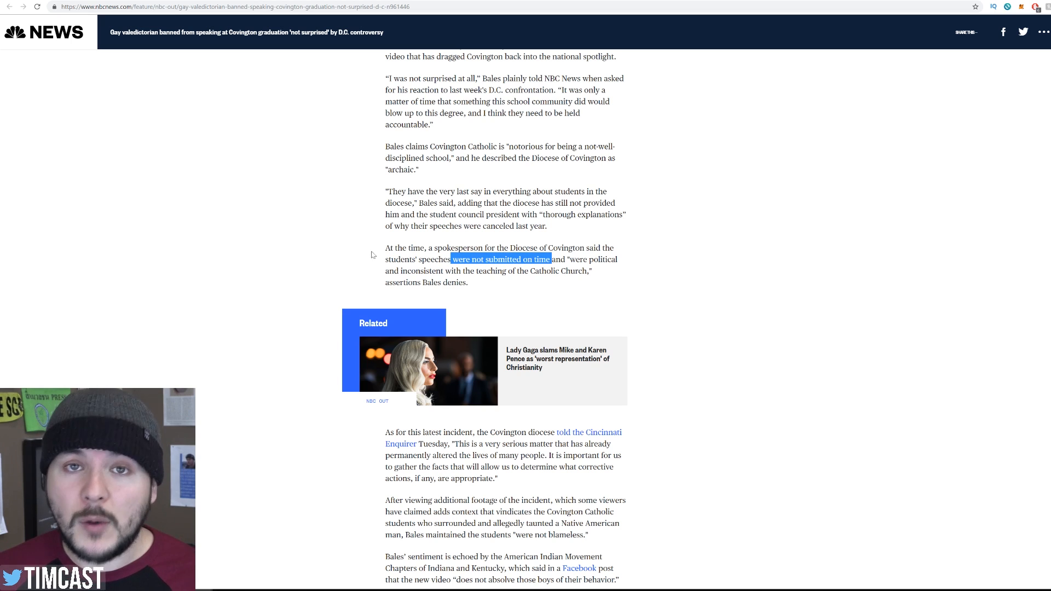
{"action": "mouse_move", "coordinate": [368, 246]}
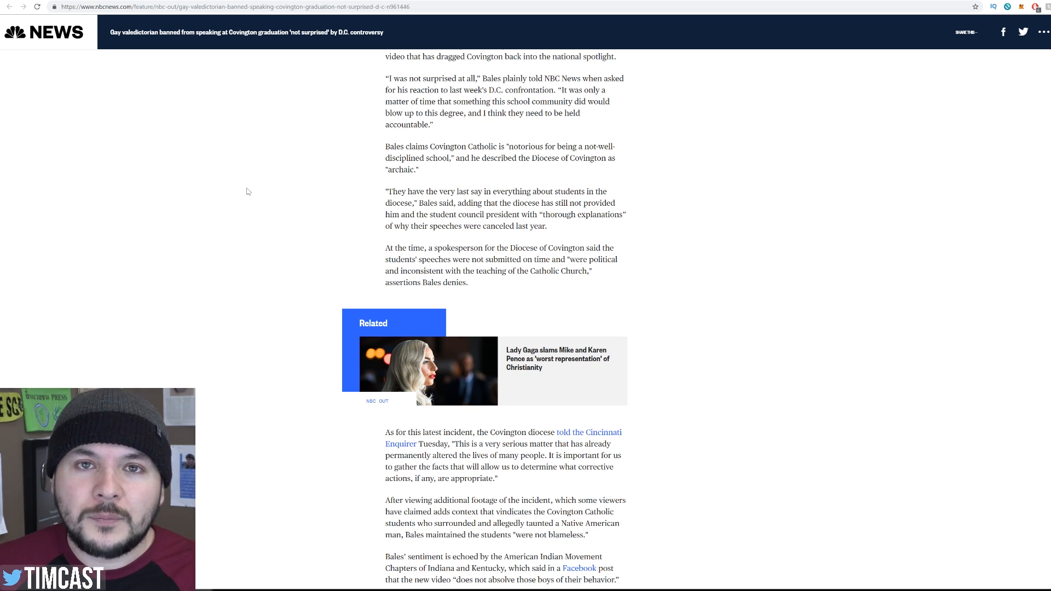
{"action": "scroll", "scroll_direction": "down", "scroll_amount": 3}
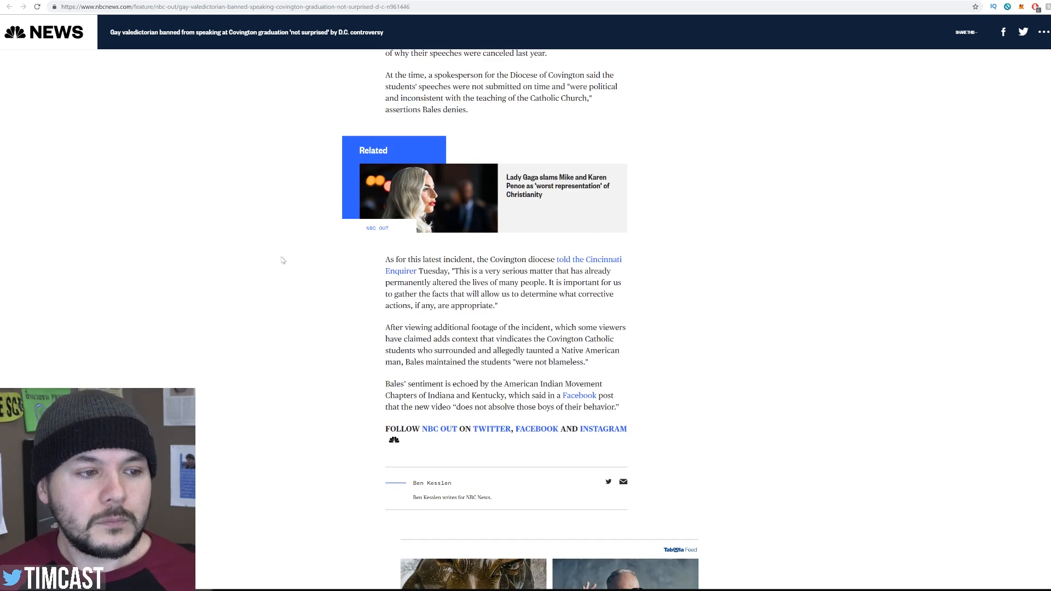
{"action": "mouse_move", "coordinate": [347, 263]}
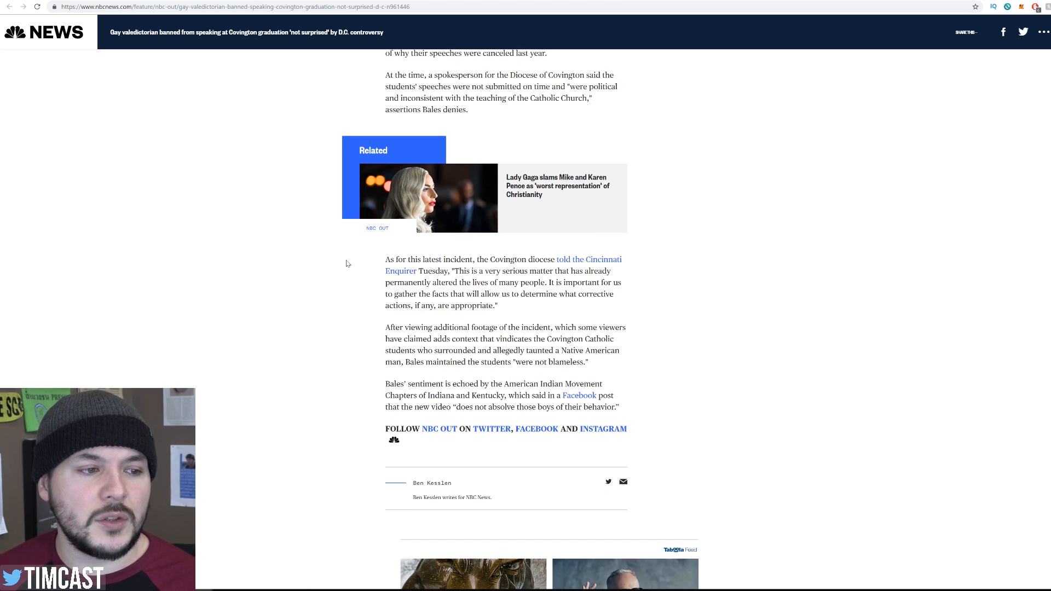
{"action": "scroll", "scroll_direction": "down", "scroll_amount": 3}
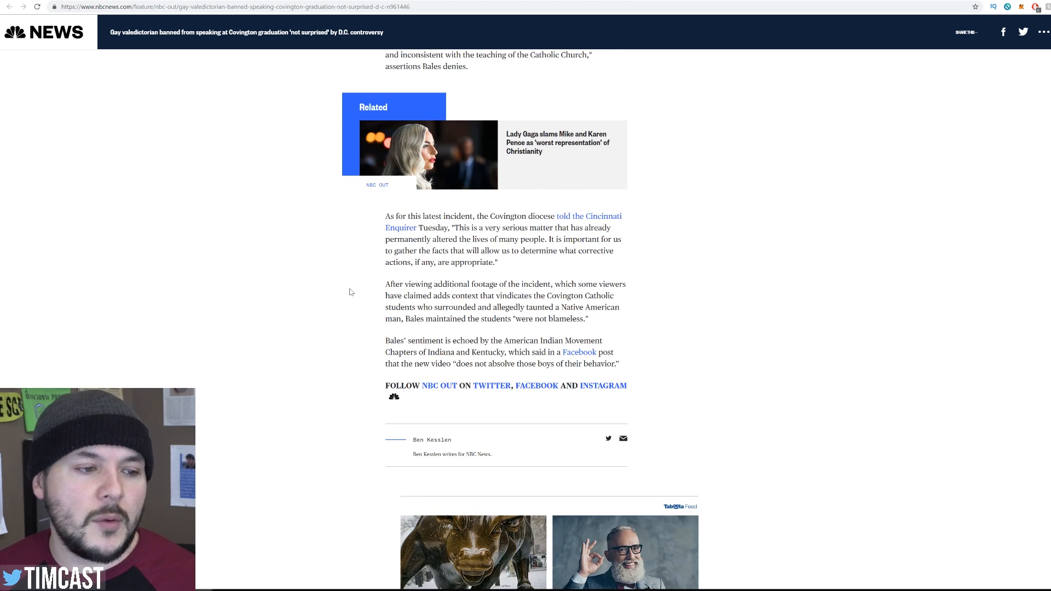
{"action": "mouse_move", "coordinate": [355, 333]}
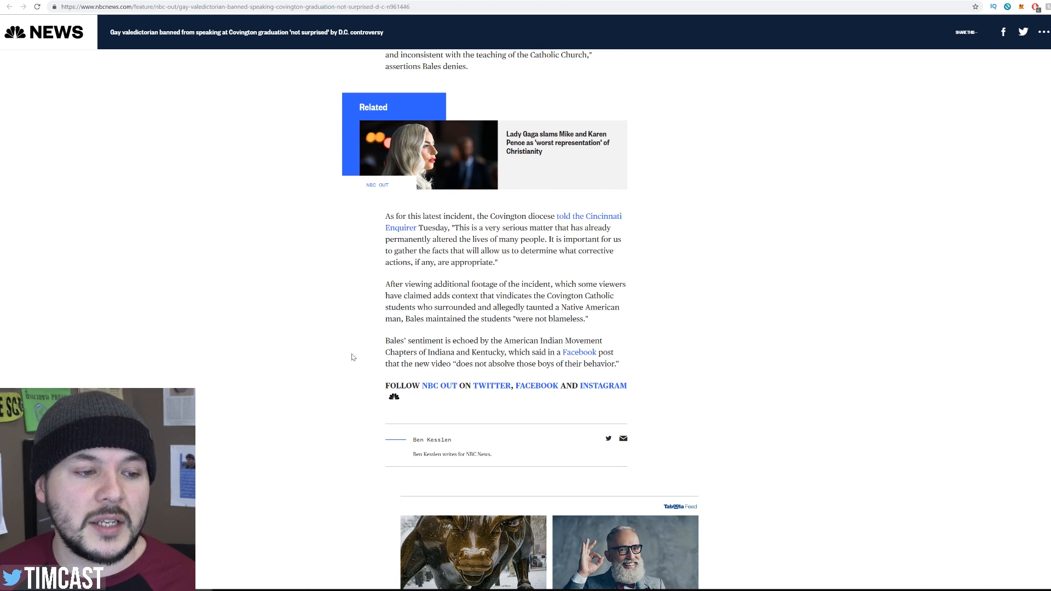
{"action": "scroll", "scroll_direction": "up", "scroll_amount": 3}
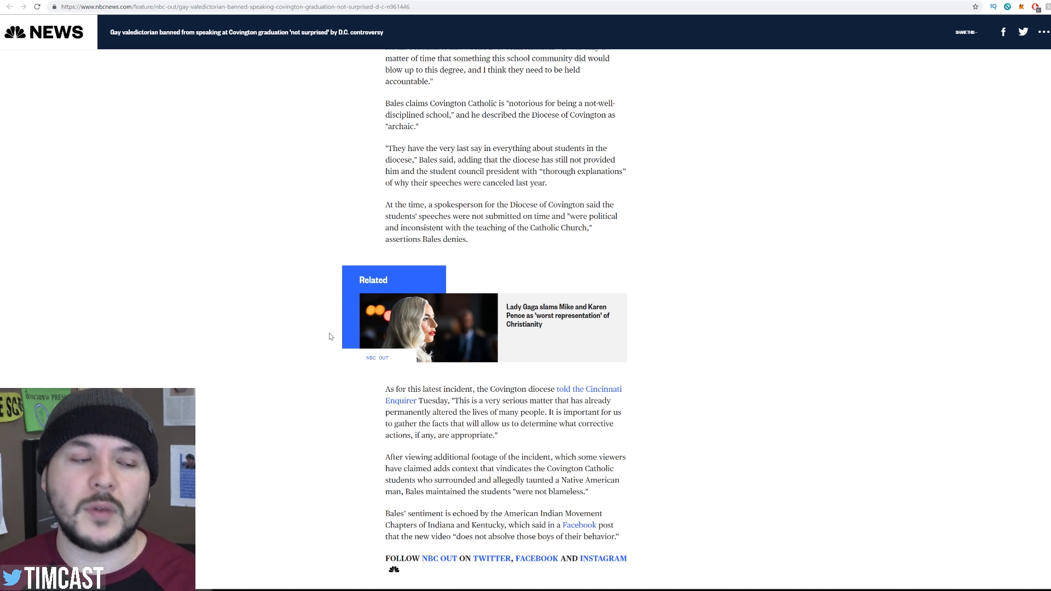
{"action": "mouse_move", "coordinate": [378, 335]}
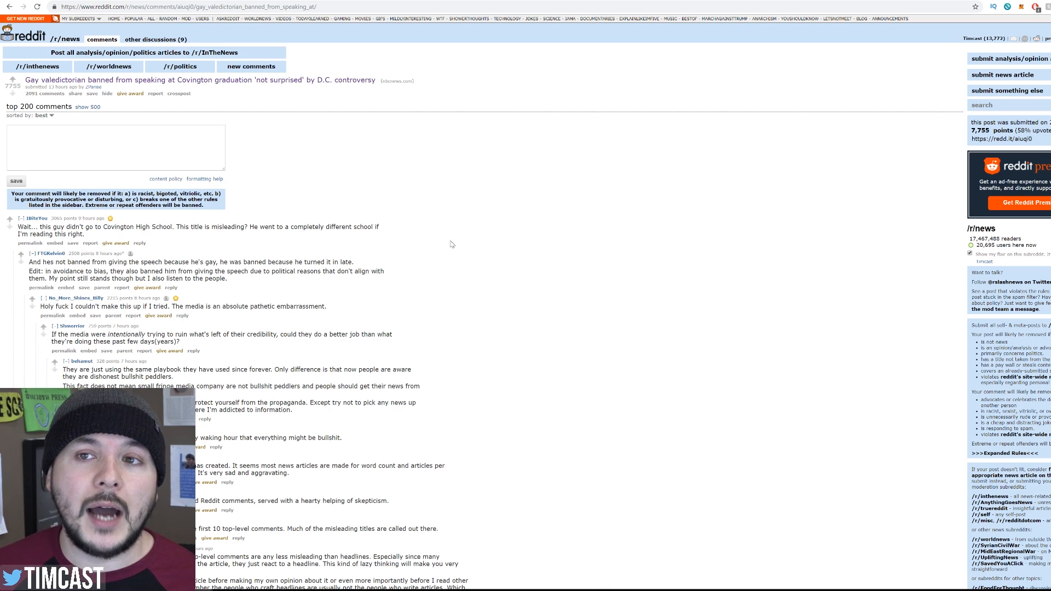
{"action": "mouse_move", "coordinate": [105, 92]}
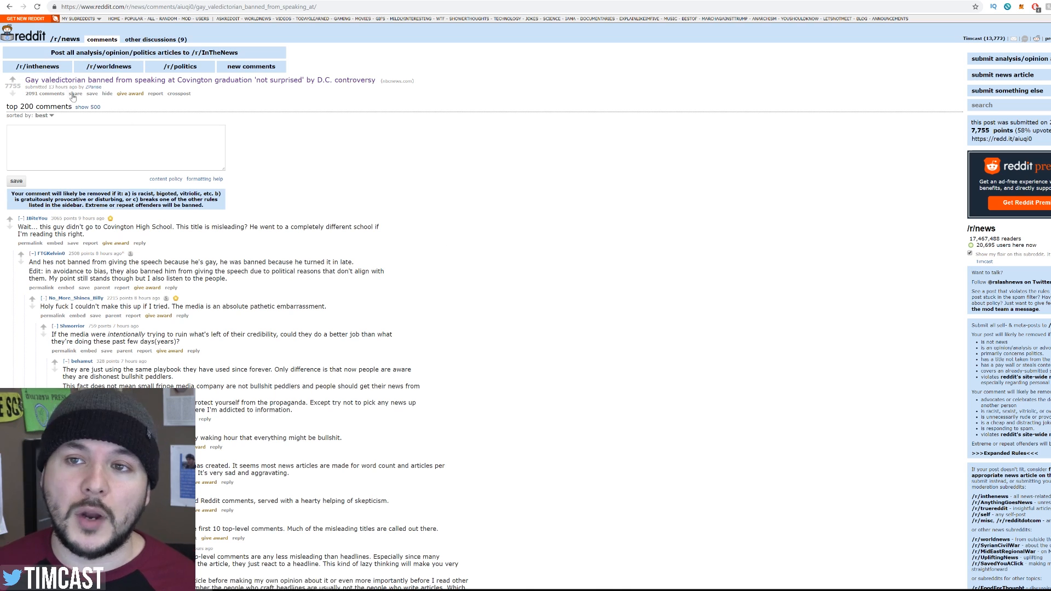
{"action": "mouse_move", "coordinate": [246, 110]}
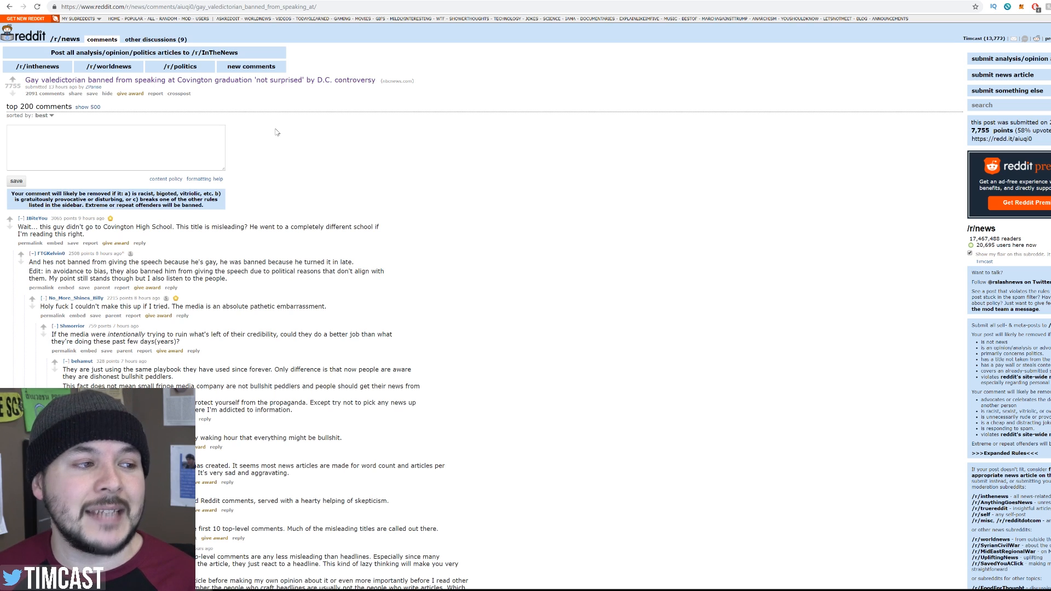
{"action": "mouse_move", "coordinate": [136, 238]}
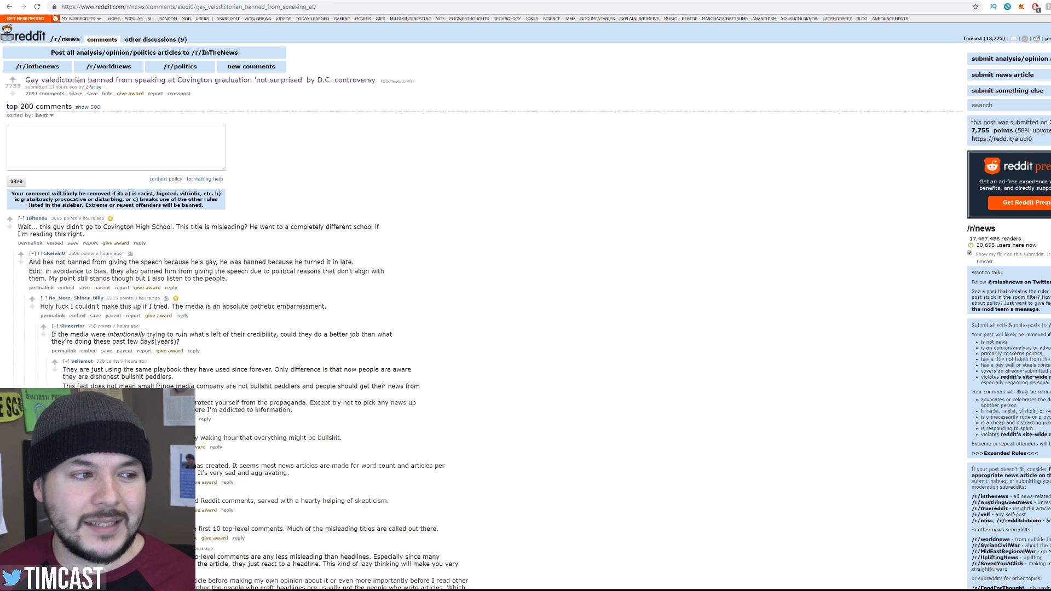
{"action": "mouse_move", "coordinate": [169, 243]}
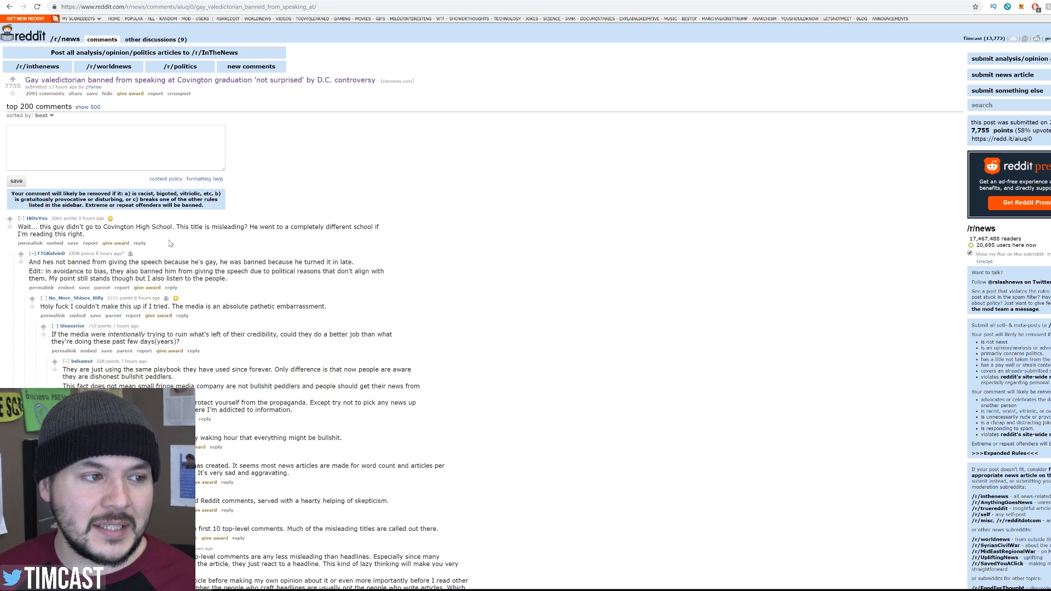
{"action": "mouse_move", "coordinate": [324, 249]}
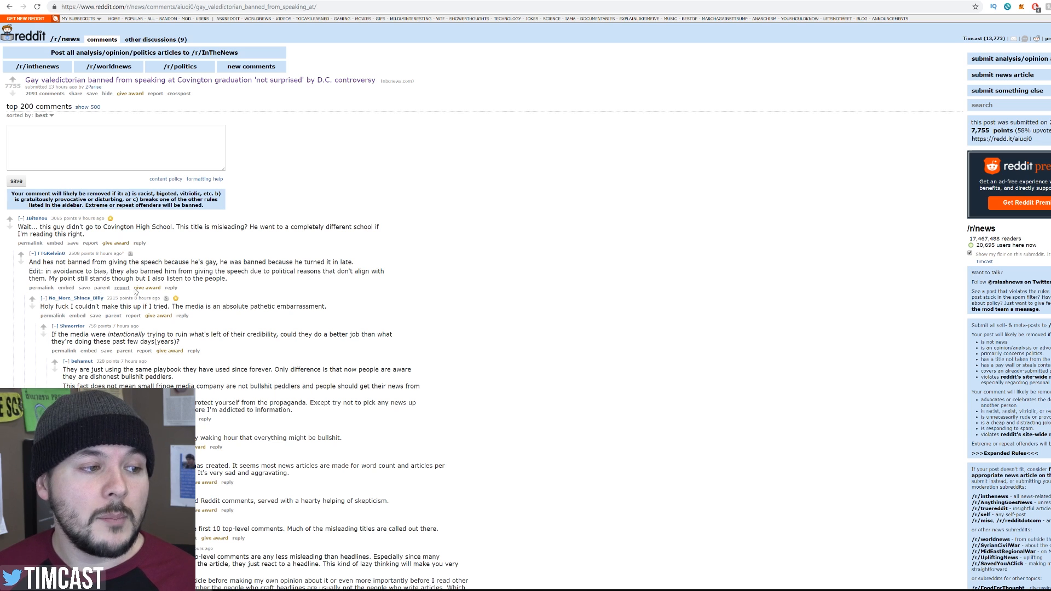
{"action": "scroll", "scroll_direction": "down", "scroll_amount": 3}
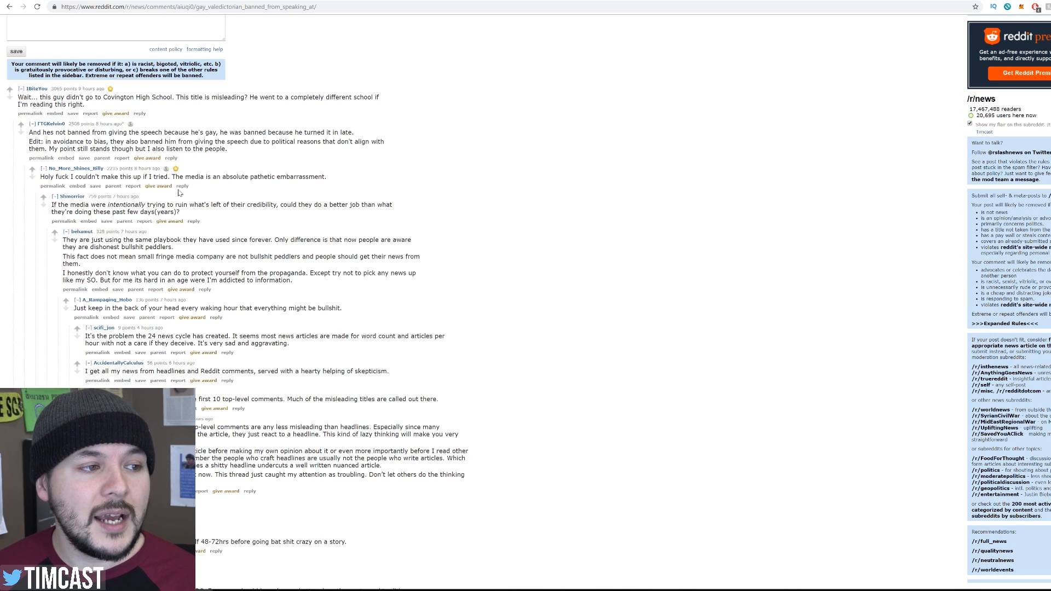
{"action": "mouse_move", "coordinate": [231, 205]}
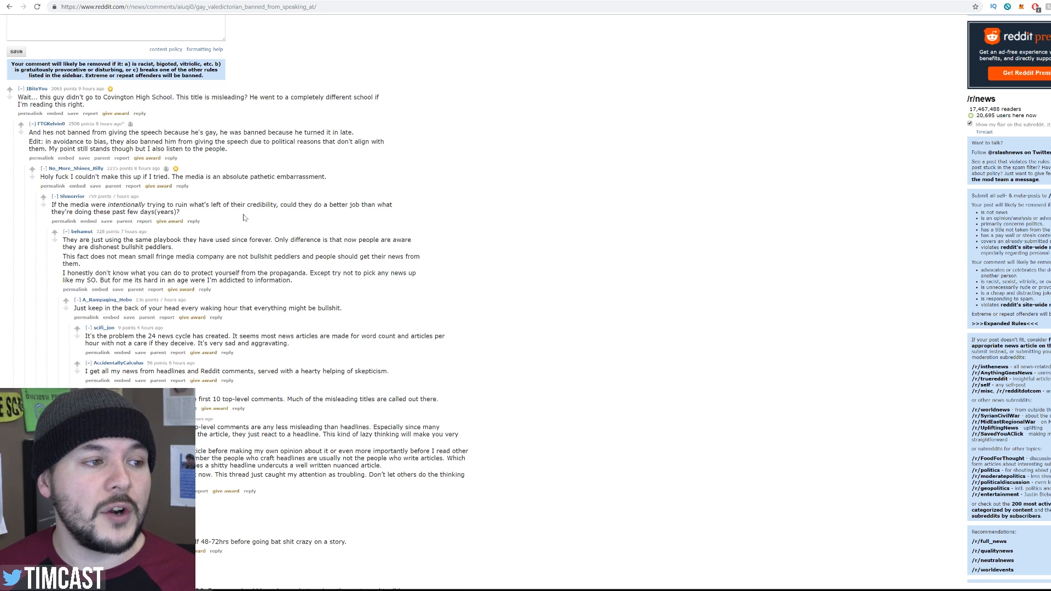
{"action": "scroll", "scroll_direction": "up", "scroll_amount": 3}
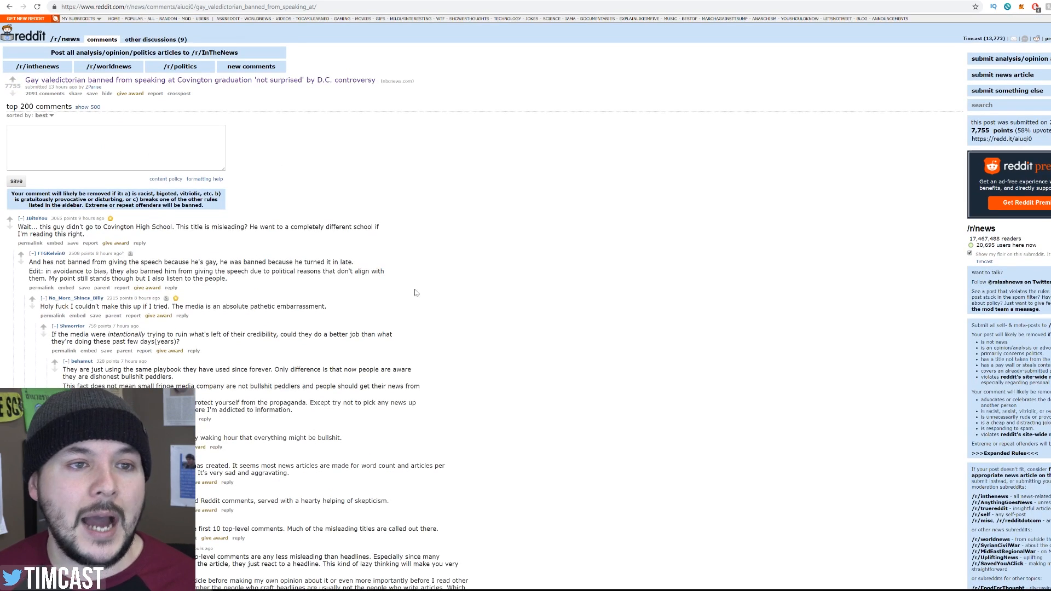
{"action": "mouse_move", "coordinate": [440, 295]}
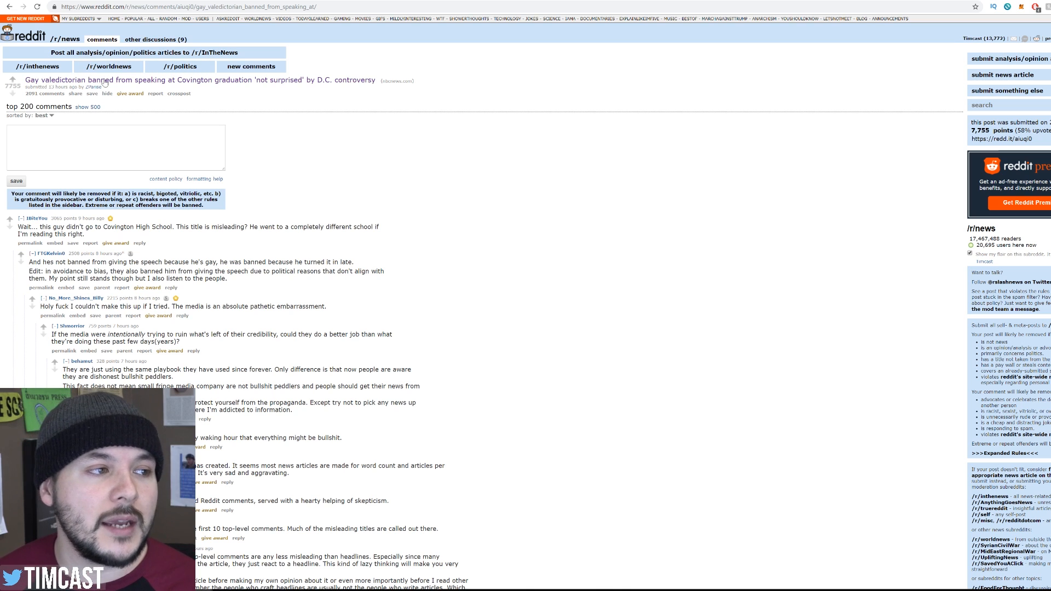
{"action": "mouse_move", "coordinate": [249, 141]}
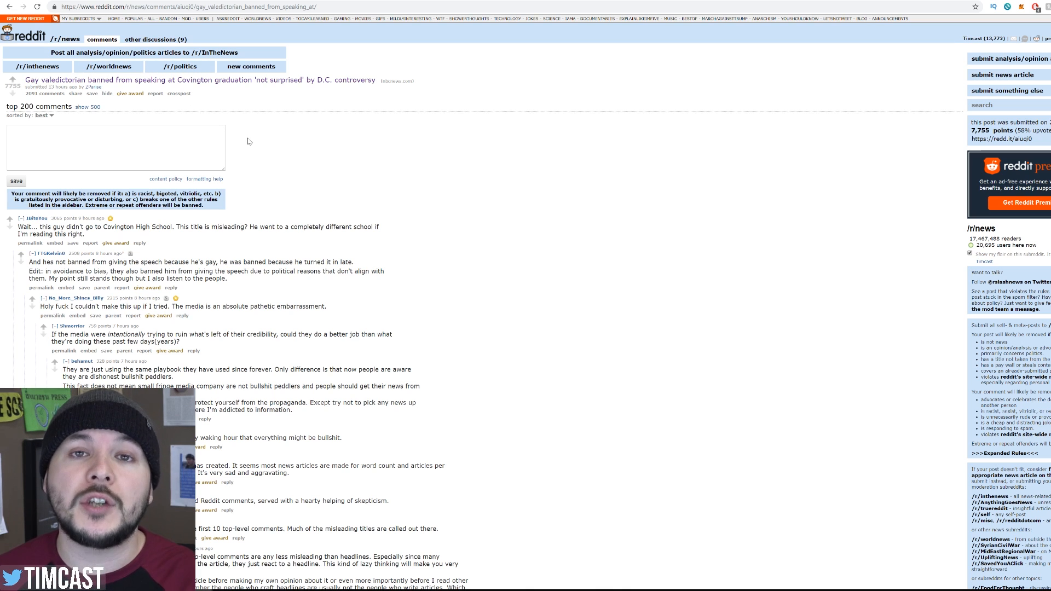
{"action": "mouse_move", "coordinate": [259, 132]}
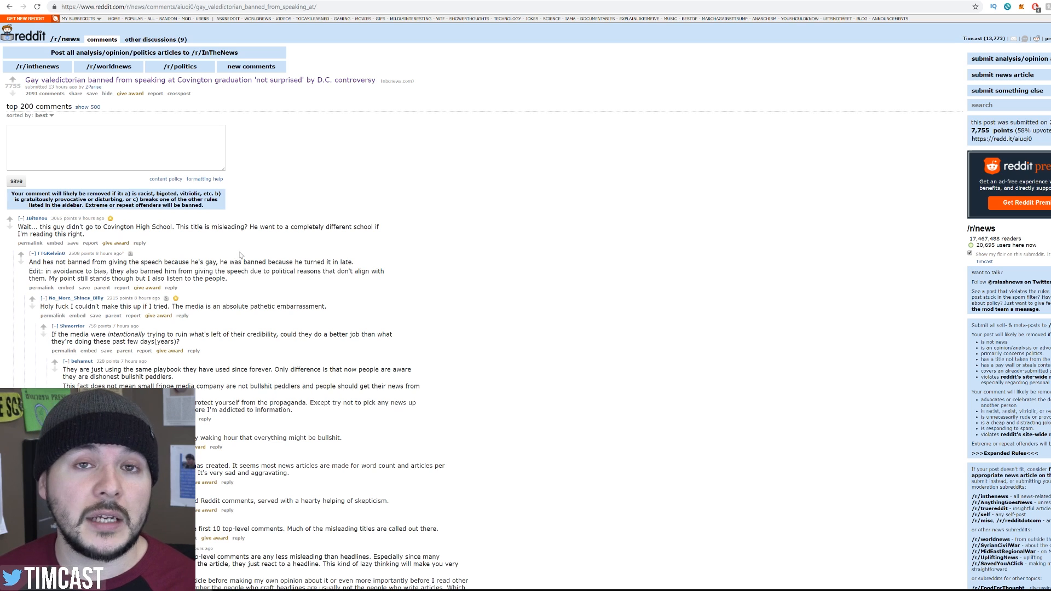
{"action": "mouse_move", "coordinate": [379, 243]}
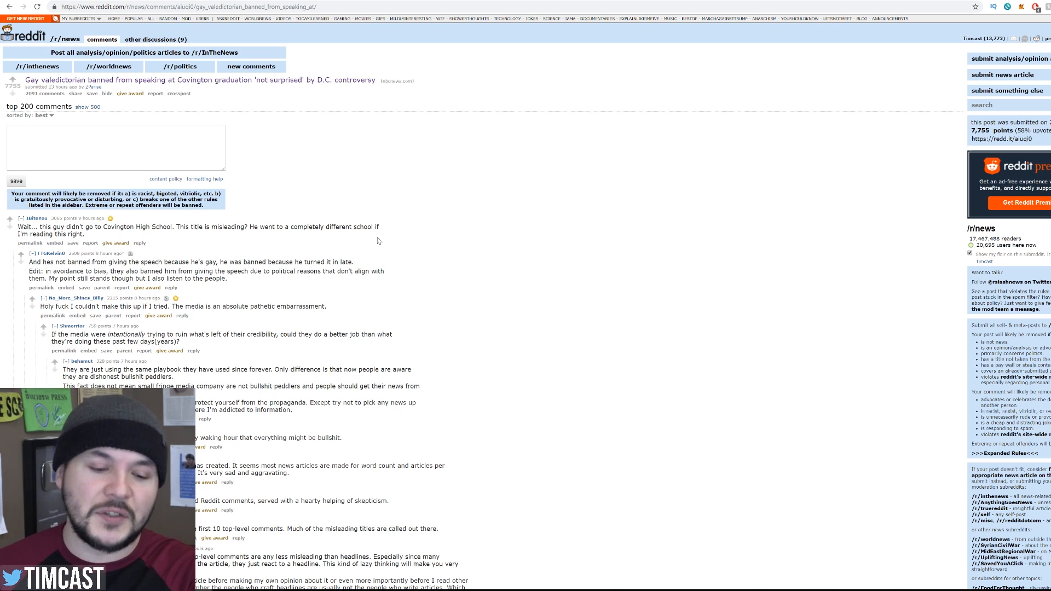
{"action": "mouse_move", "coordinate": [378, 240]}
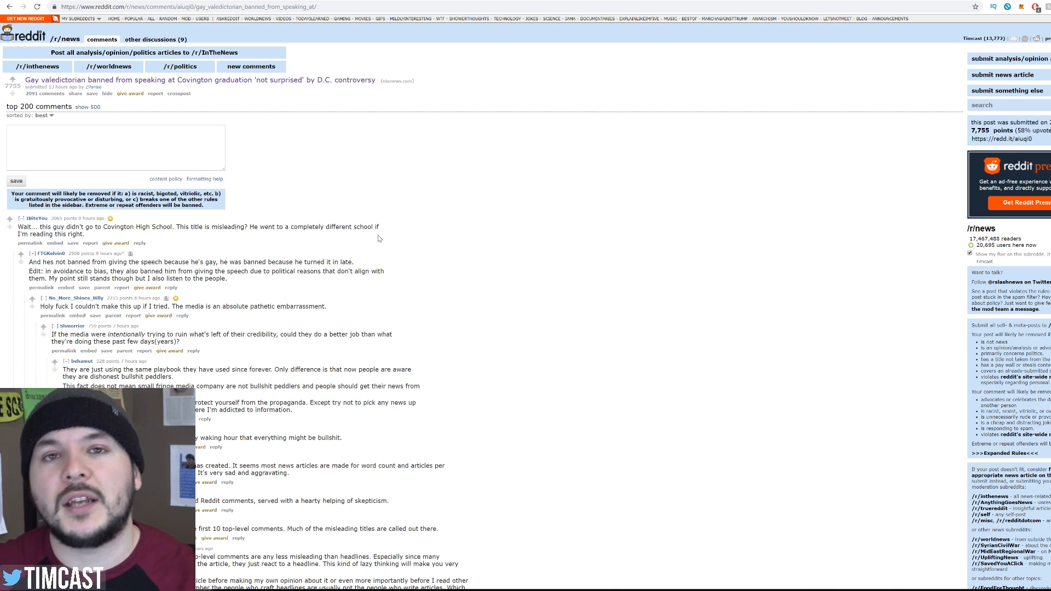